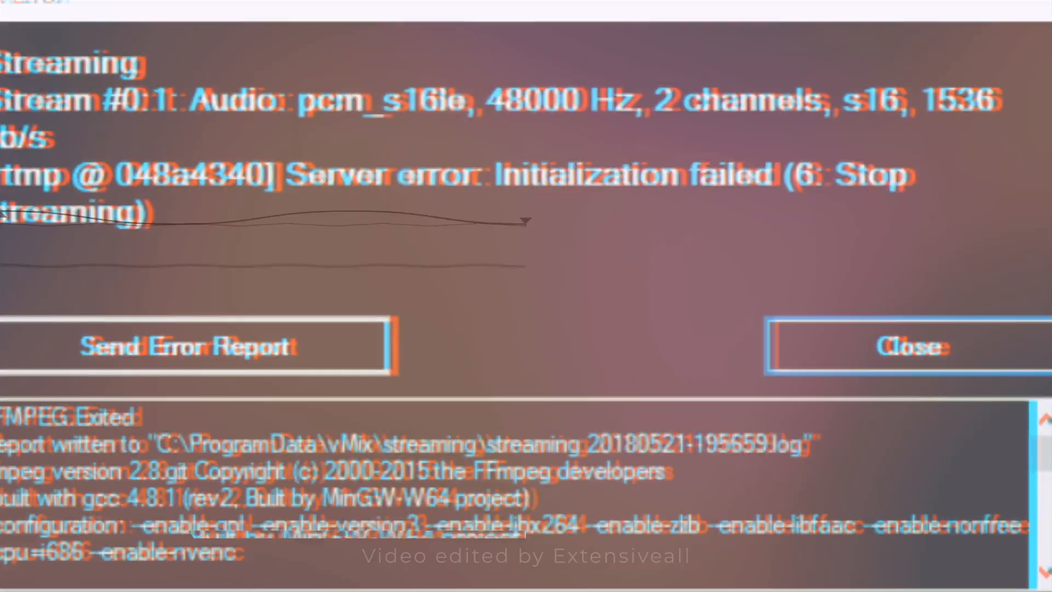
- Dismiss the vMix streaming error report to reach the Windows desktop
{"action": "left_click", "coordinate": [906, 346]}
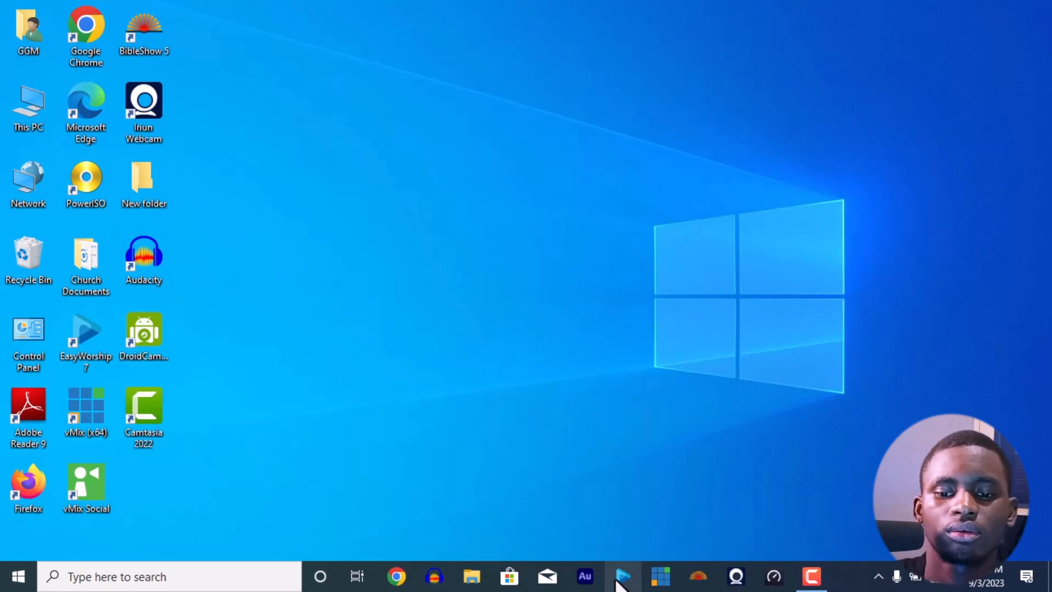
- Switch to EasyWorship from the taskbar, showing You May Have The Joy Bells in preview
{"action": "left_click", "coordinate": [623, 574]}
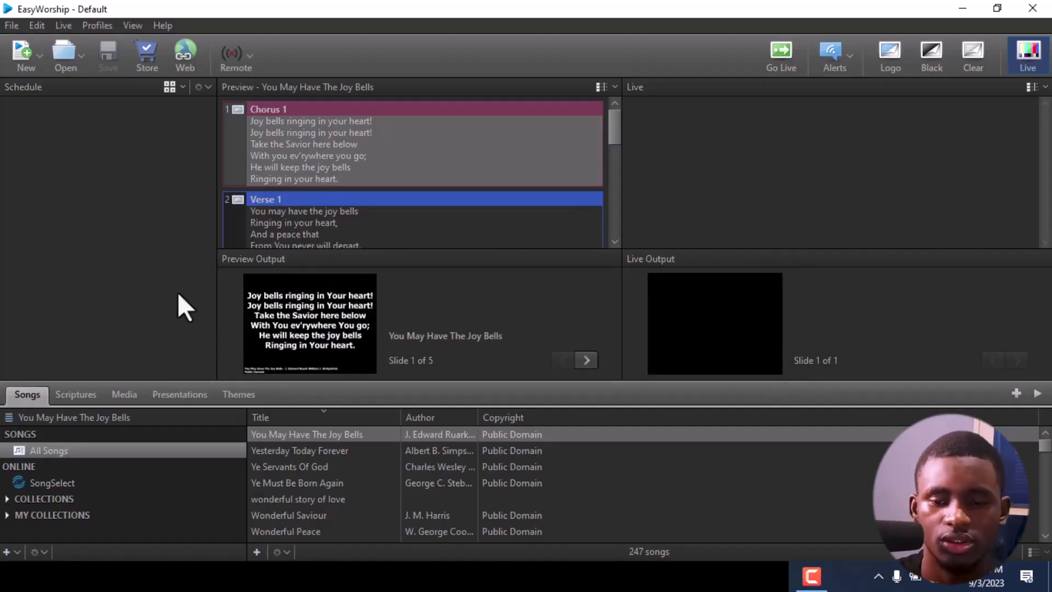
{"action": "mouse_move", "coordinate": [299, 188]}
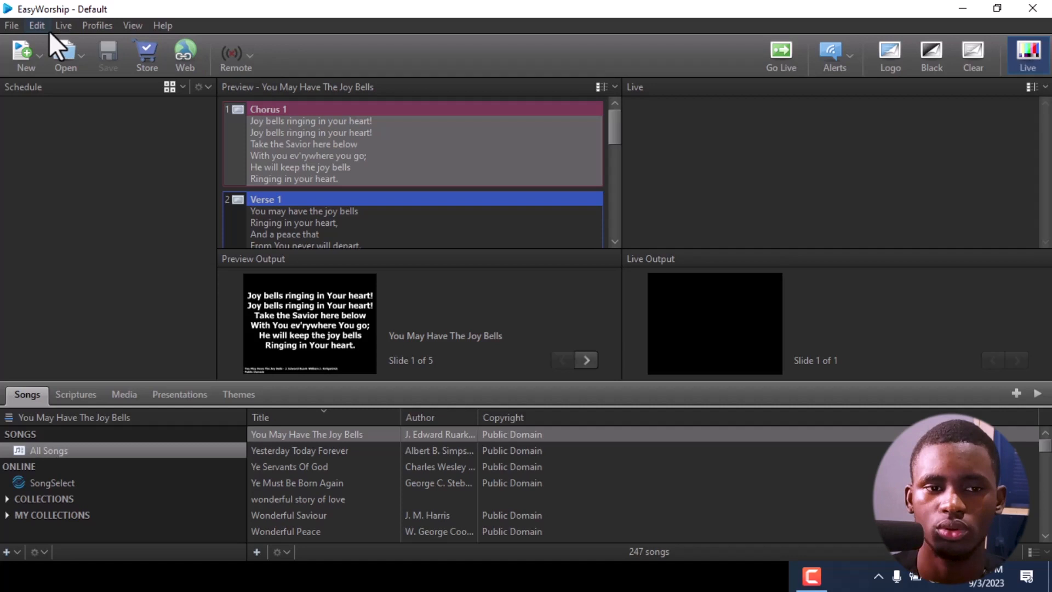
- In Edit > Options > Main Output, change the output monitor from Monitor 1 to NDI Stream
{"action": "left_click", "coordinate": [36, 25]}
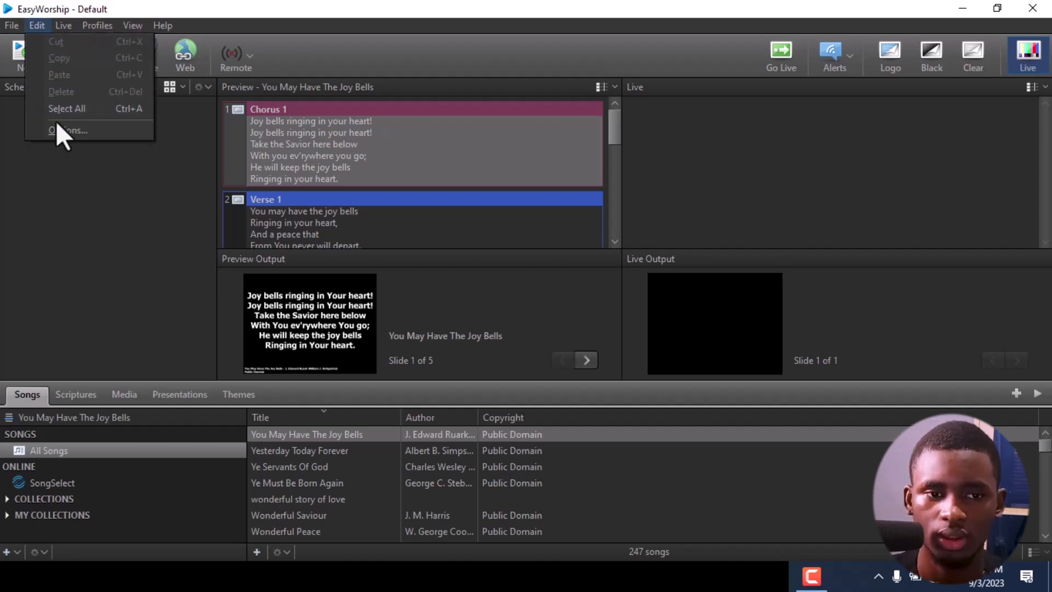
{"action": "left_click", "coordinate": [37, 26]}
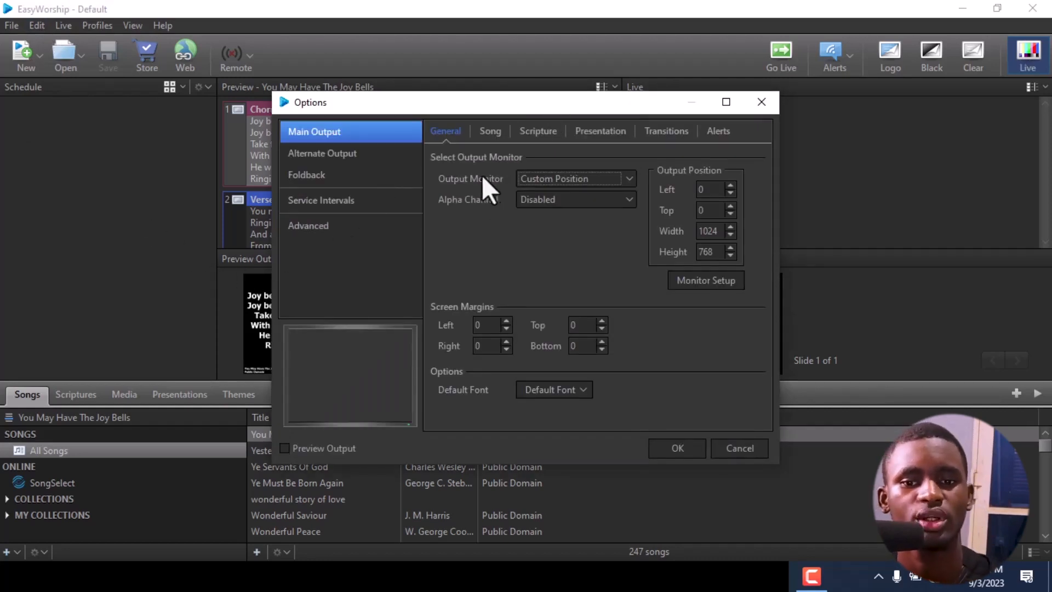
{"action": "left_click", "coordinate": [575, 178]}
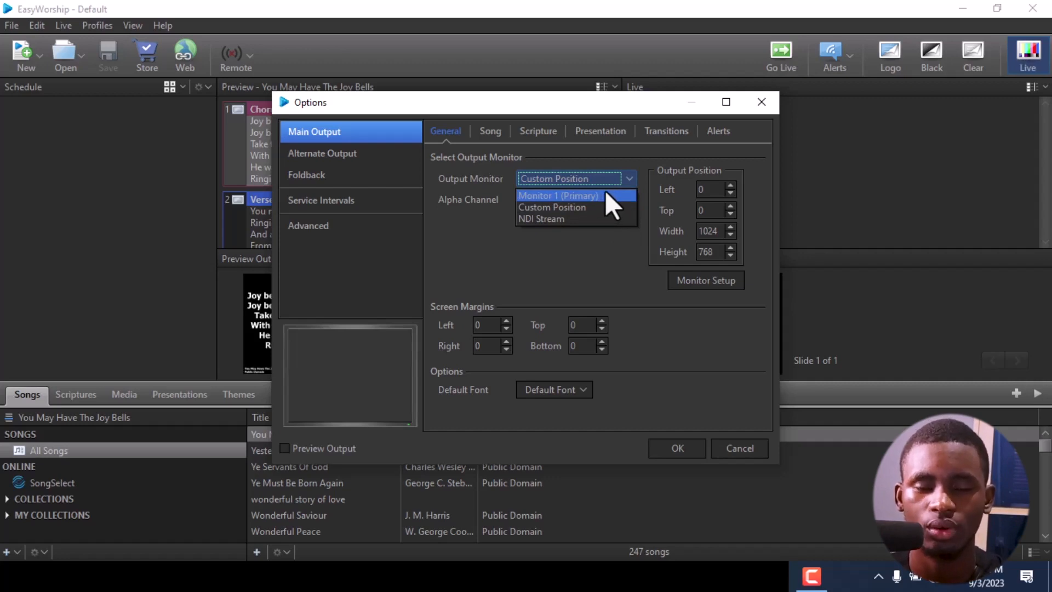
{"action": "left_click", "coordinate": [559, 195]}
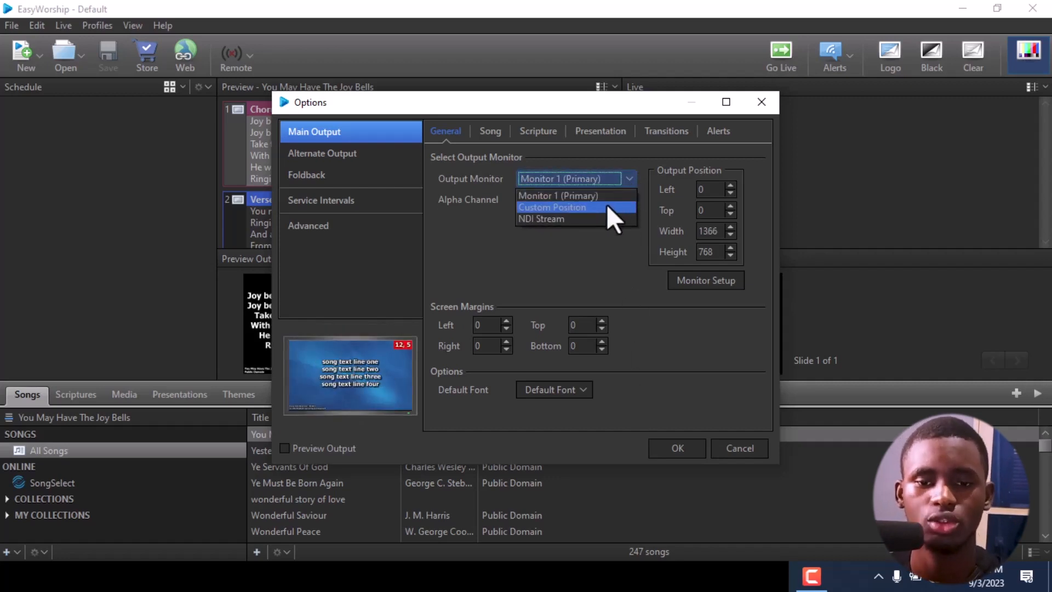
{"action": "mouse_move", "coordinate": [615, 195]}
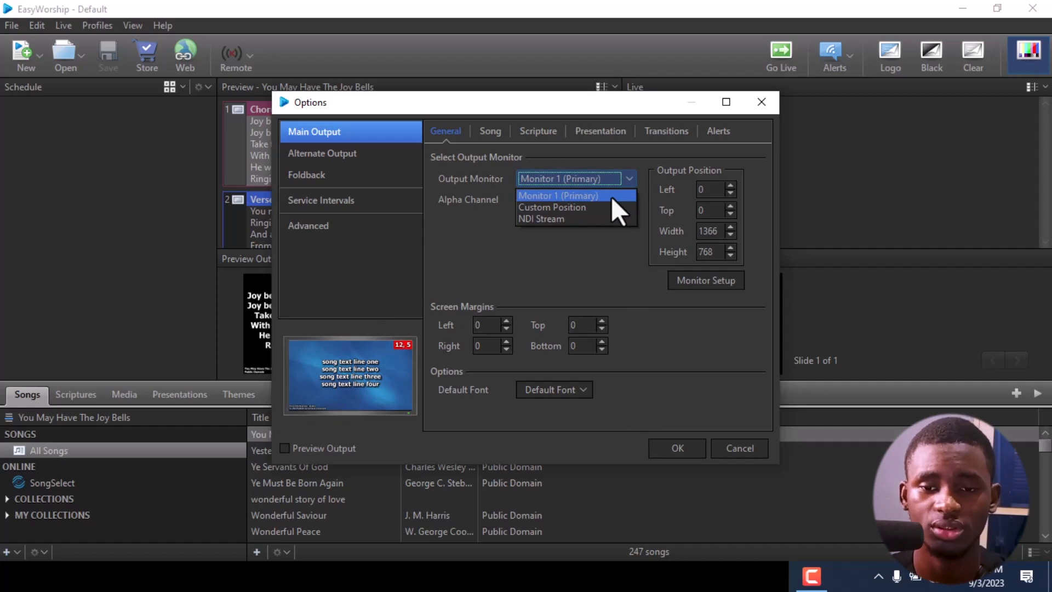
{"action": "mouse_move", "coordinate": [625, 188]}
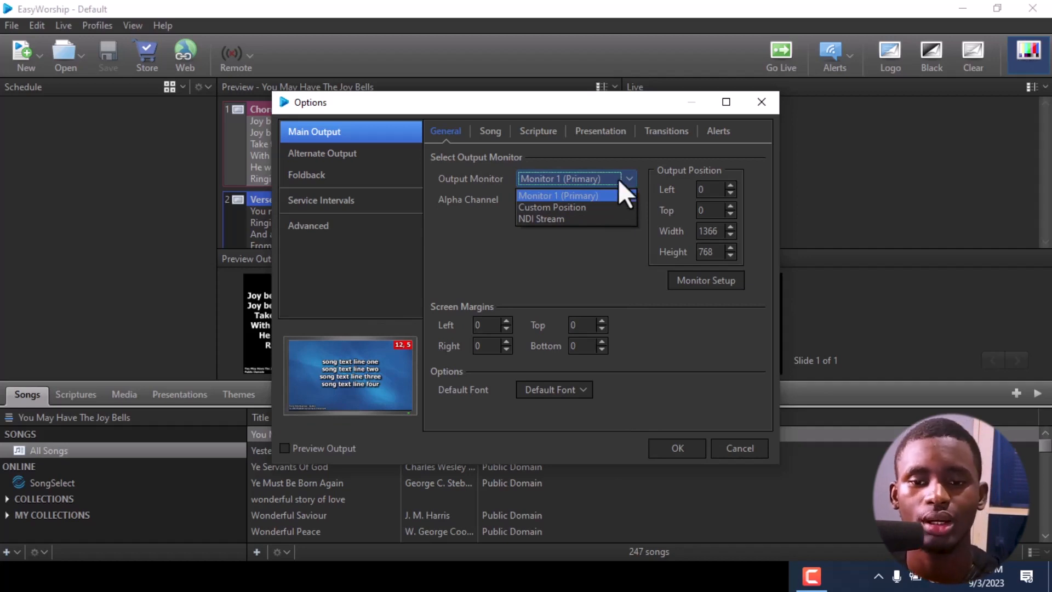
{"action": "left_click", "coordinate": [559, 195]}
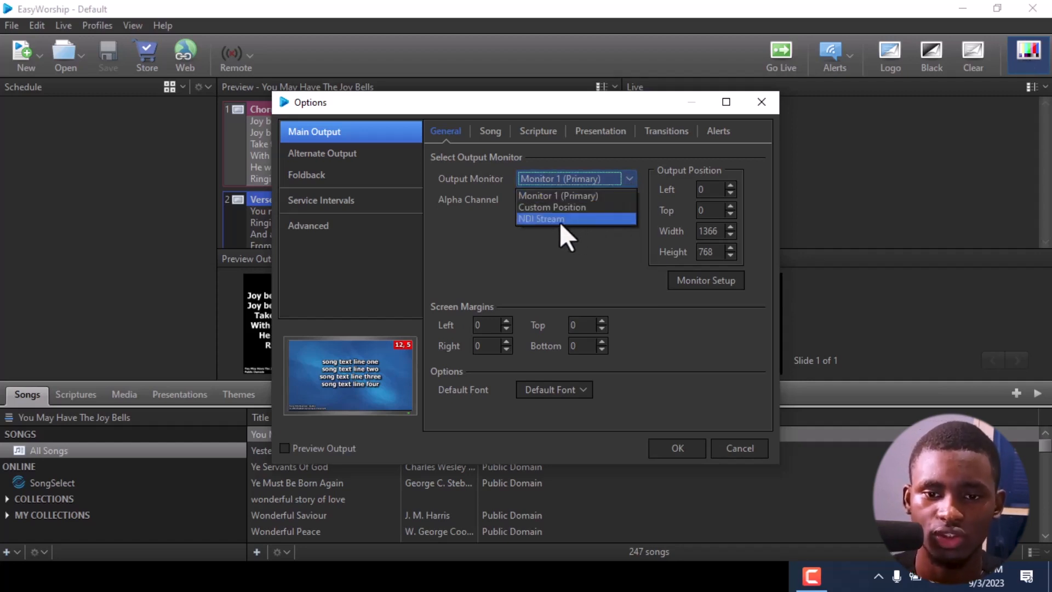
{"action": "left_click", "coordinate": [541, 218]}
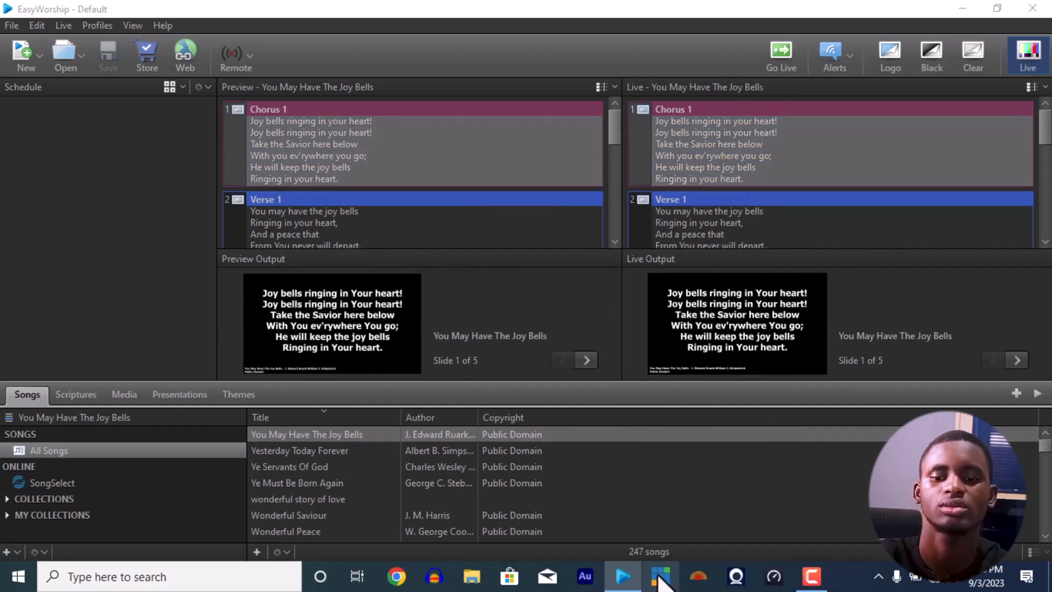
- Switch over to the vMix production window from the taskbar
{"action": "left_click", "coordinate": [660, 576]}
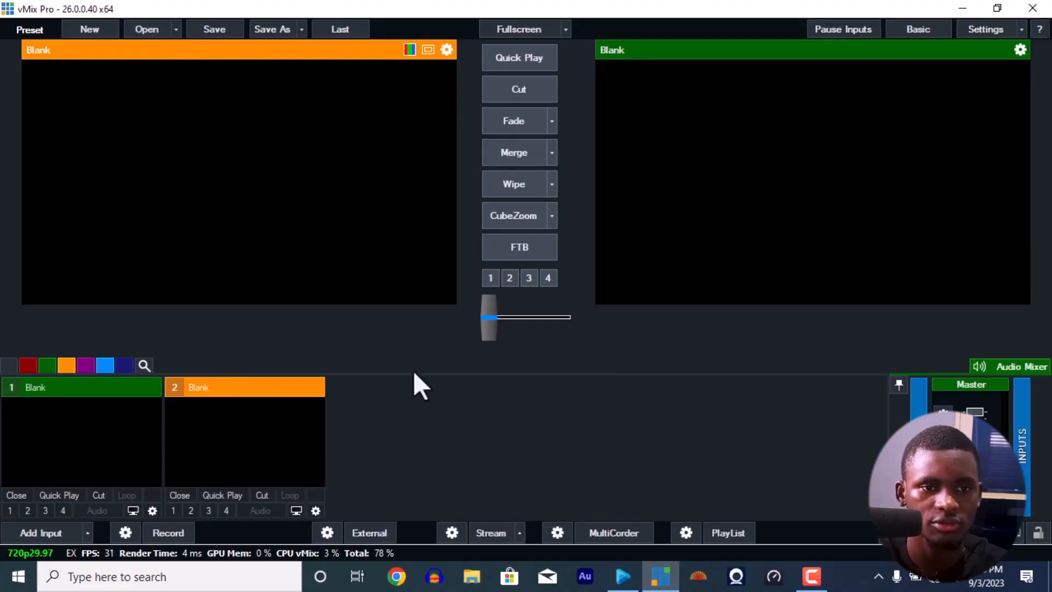
{"action": "mouse_move", "coordinate": [390, 463]}
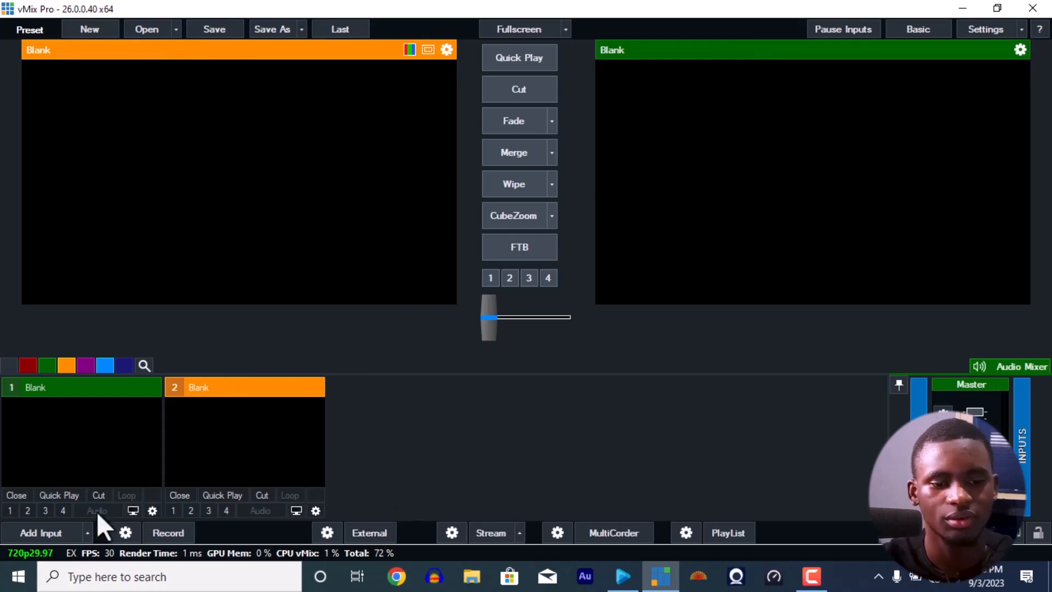
{"action": "mouse_move", "coordinate": [46, 548]}
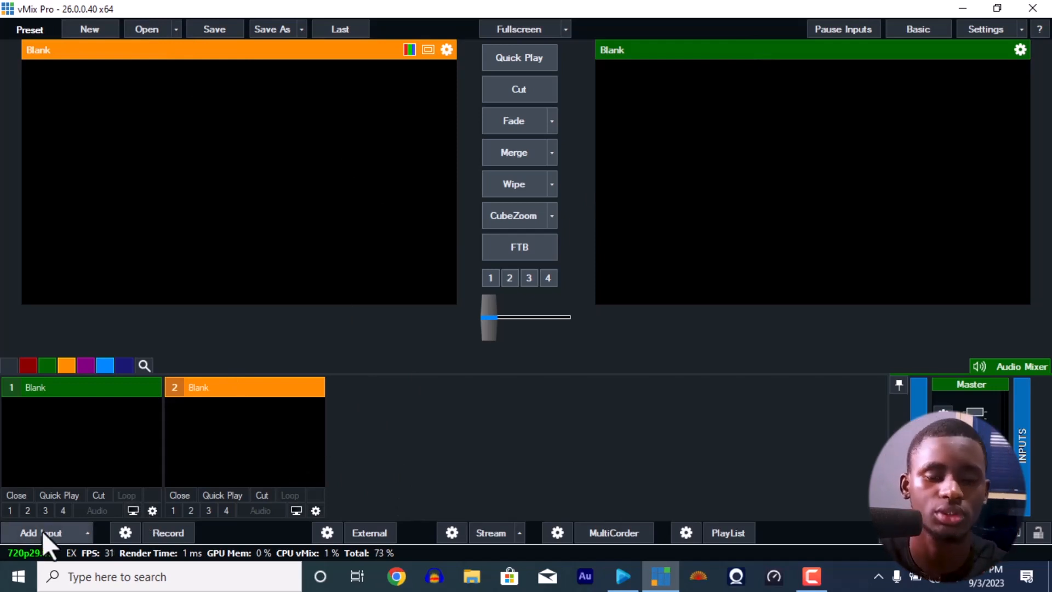
- Add the EasyWorship Live source from NDI / Desktop Capture as input 1
{"action": "left_click", "coordinate": [38, 532]}
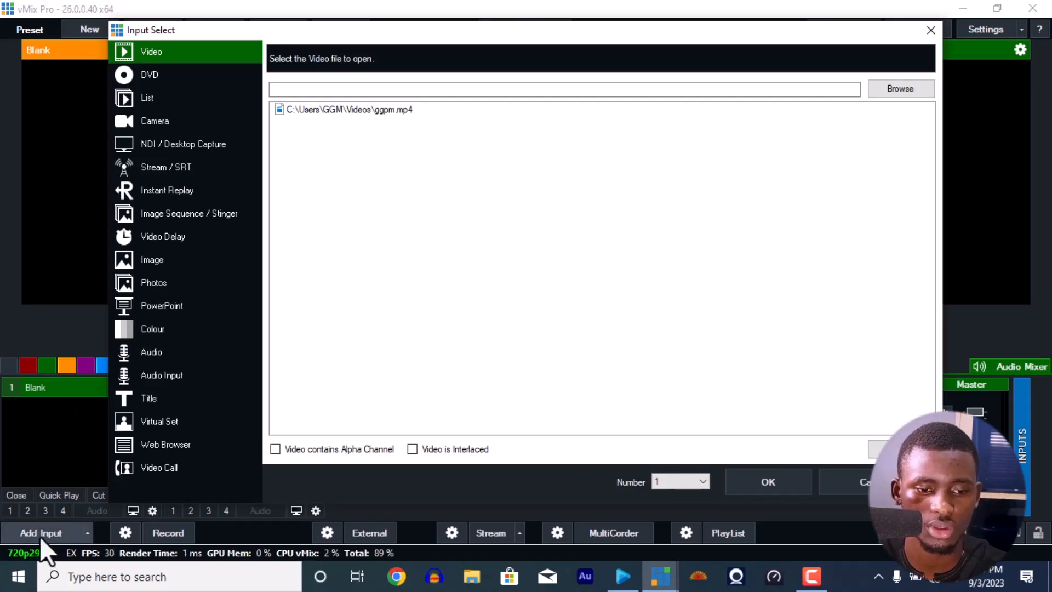
{"action": "left_click", "coordinate": [176, 144]}
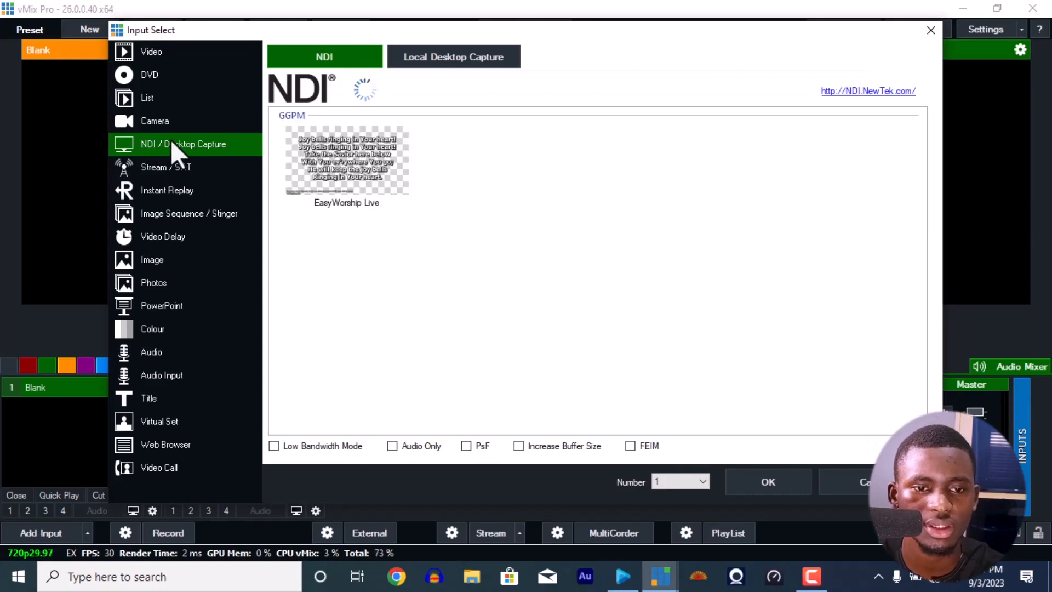
{"action": "mouse_move", "coordinate": [234, 165]}
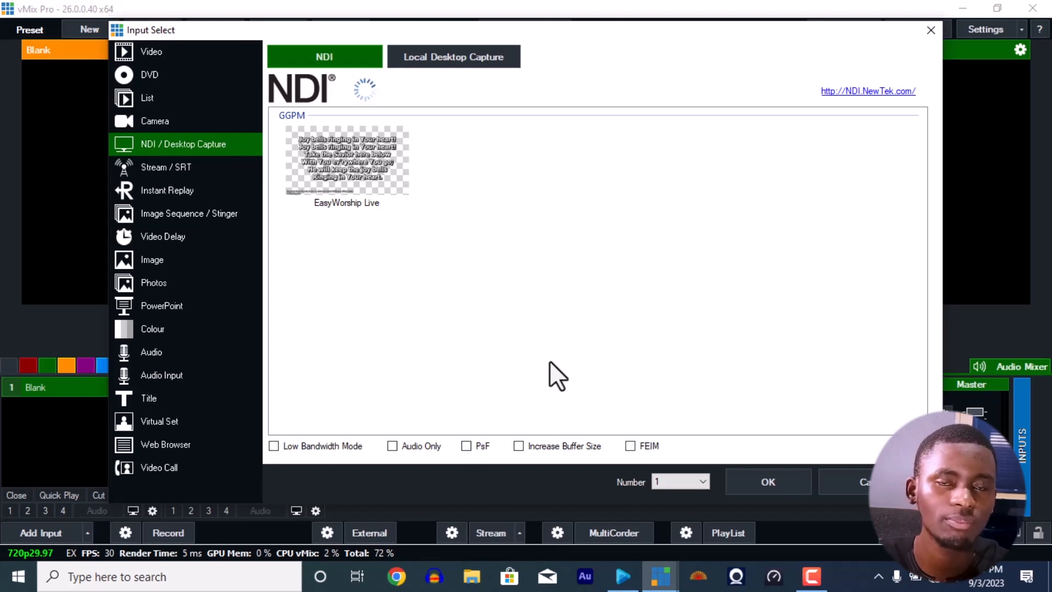
{"action": "mouse_move", "coordinate": [560, 331]}
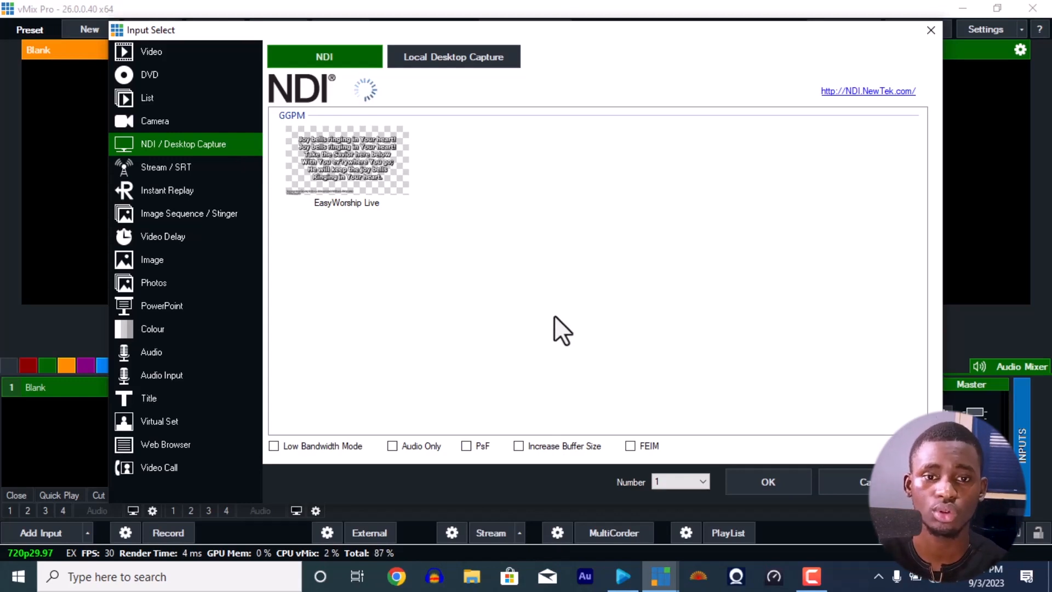
{"action": "mouse_move", "coordinate": [514, 215]}
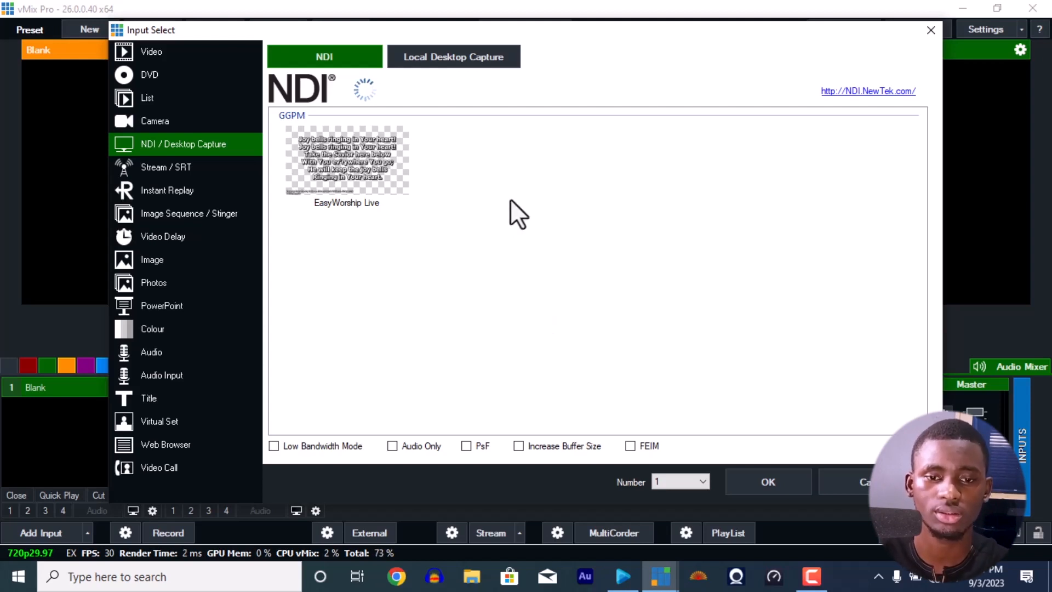
{"action": "mouse_move", "coordinate": [571, 347]}
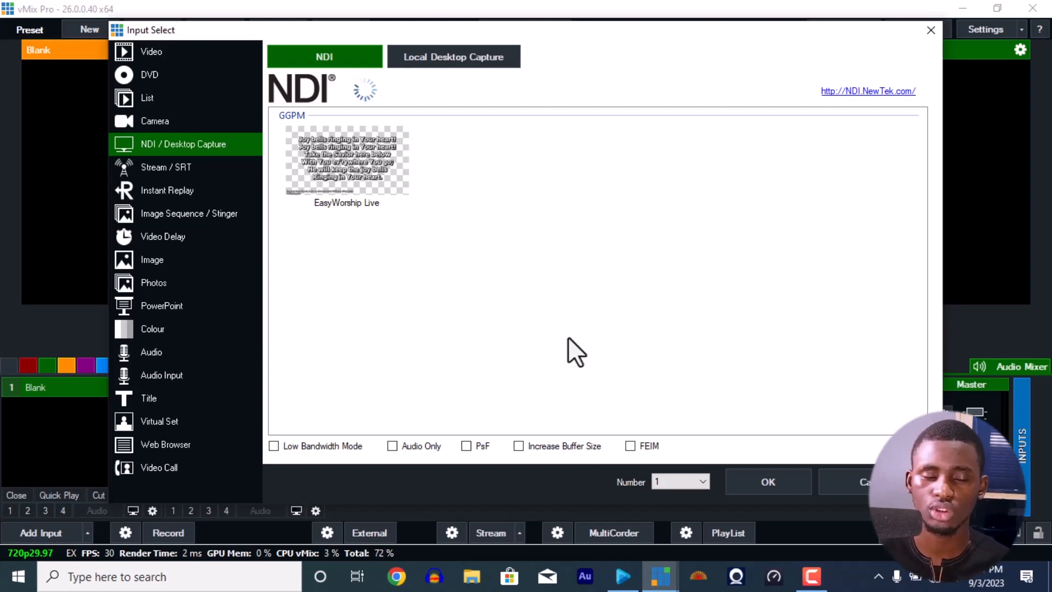
{"action": "mouse_move", "coordinate": [429, 155]}
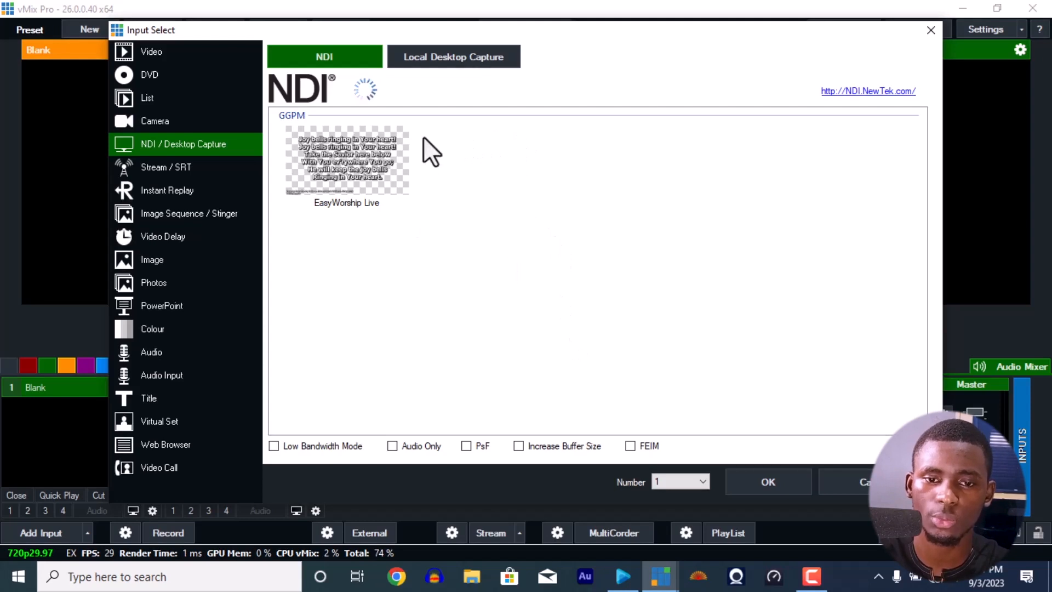
{"action": "mouse_move", "coordinate": [480, 159]}
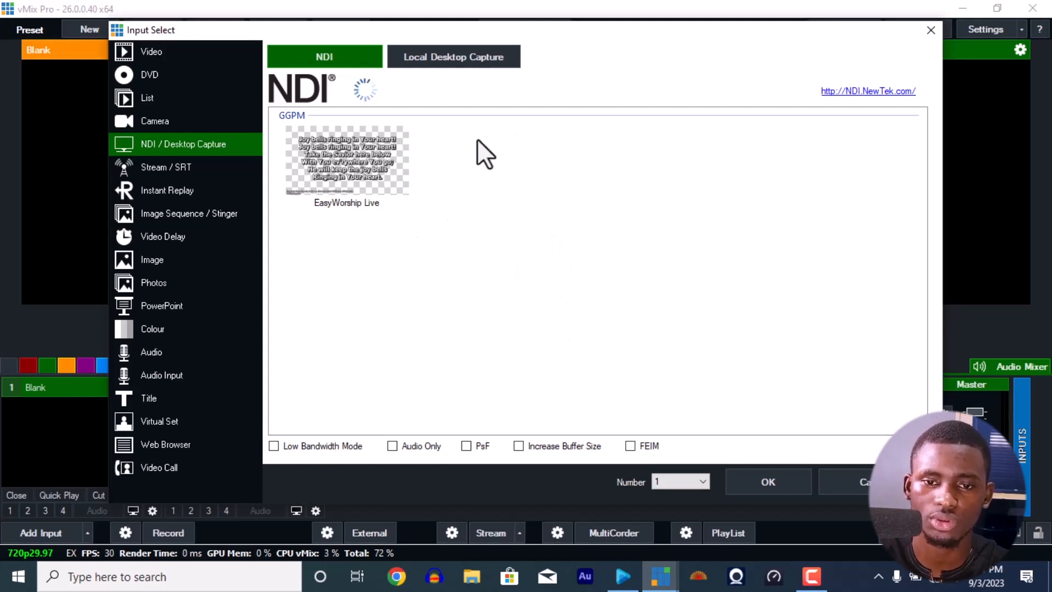
{"action": "left_click", "coordinate": [347, 164]}
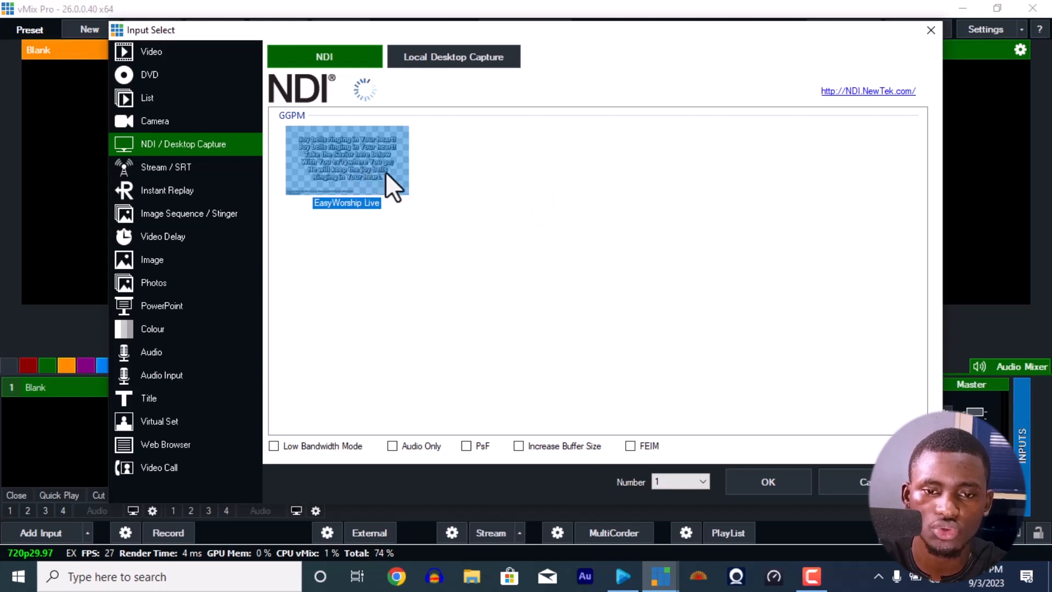
{"action": "left_click", "coordinate": [767, 482]}
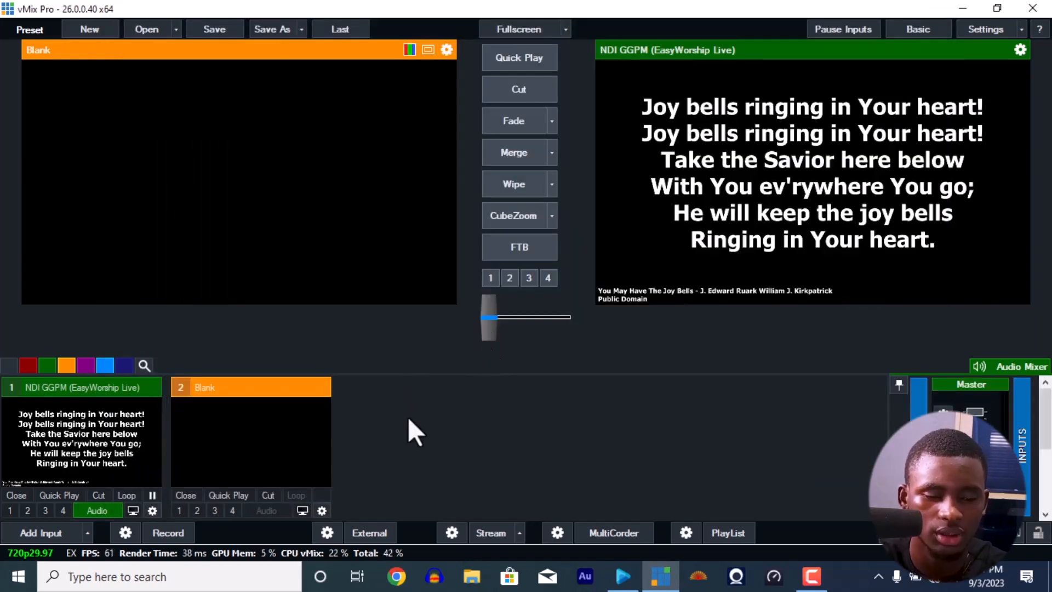
{"action": "mouse_move", "coordinate": [173, 465]}
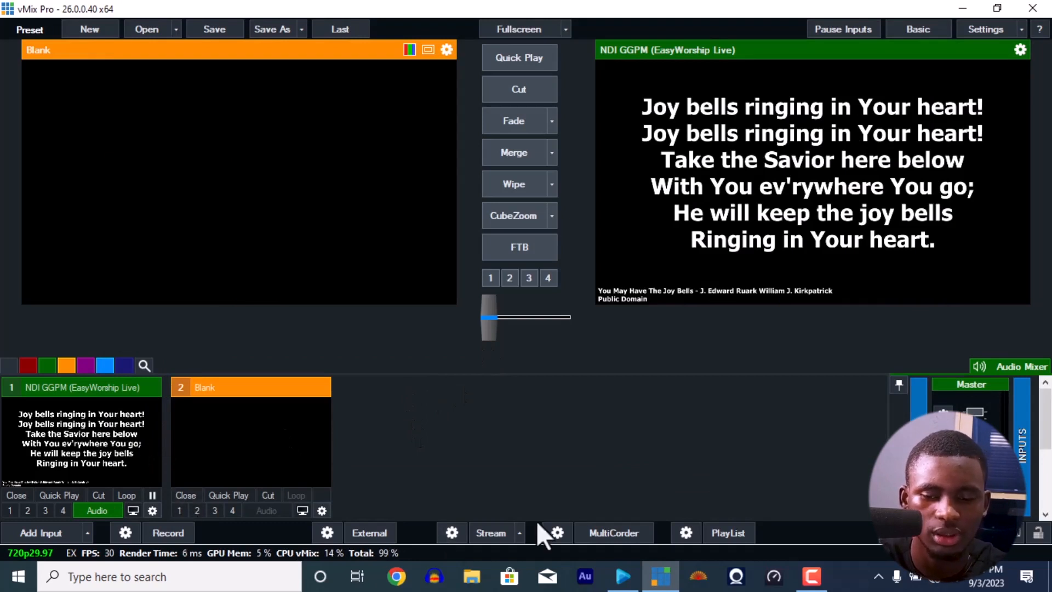
{"action": "mouse_move", "coordinate": [126, 426]}
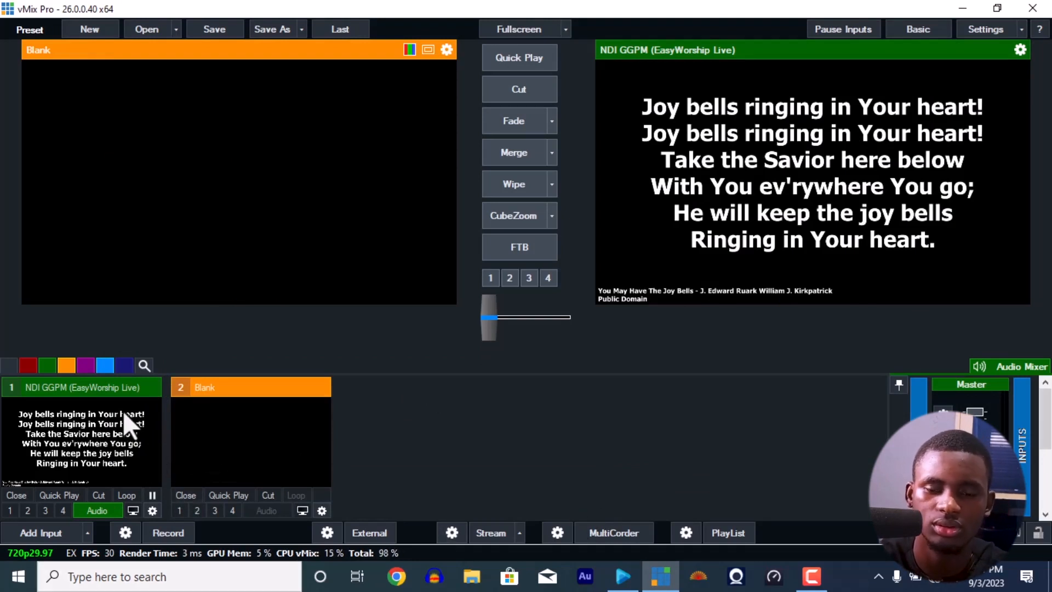
{"action": "mouse_move", "coordinate": [661, 181]}
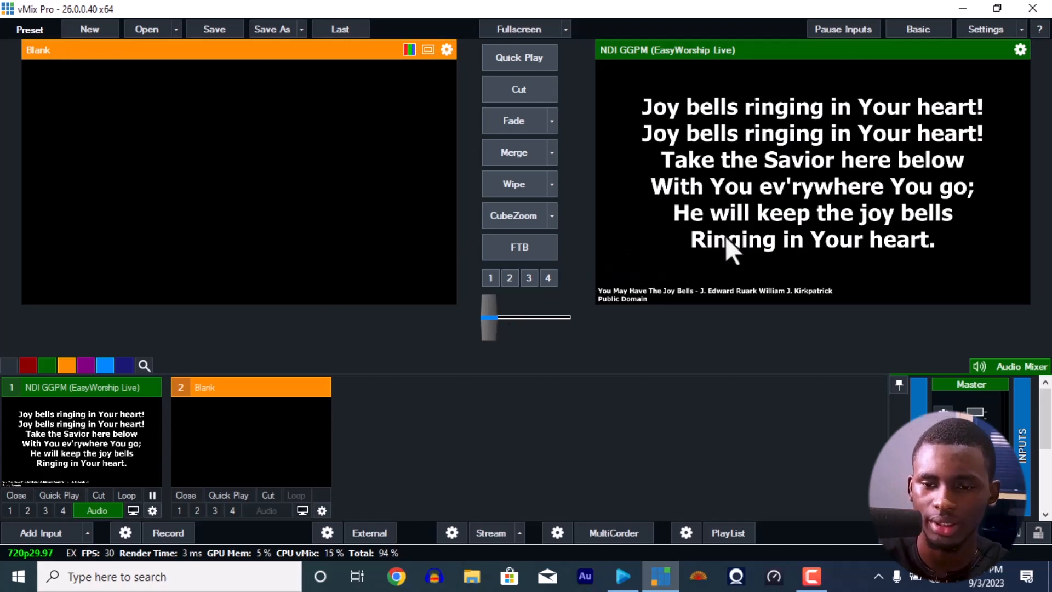
{"action": "mouse_move", "coordinate": [677, 243]}
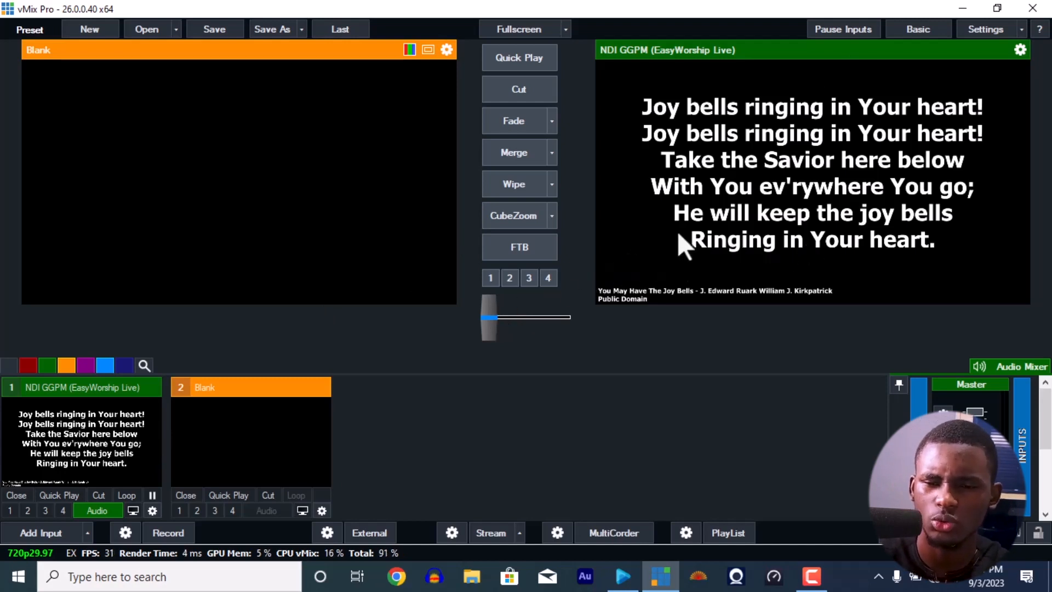
{"action": "mouse_move", "coordinate": [923, 266]}
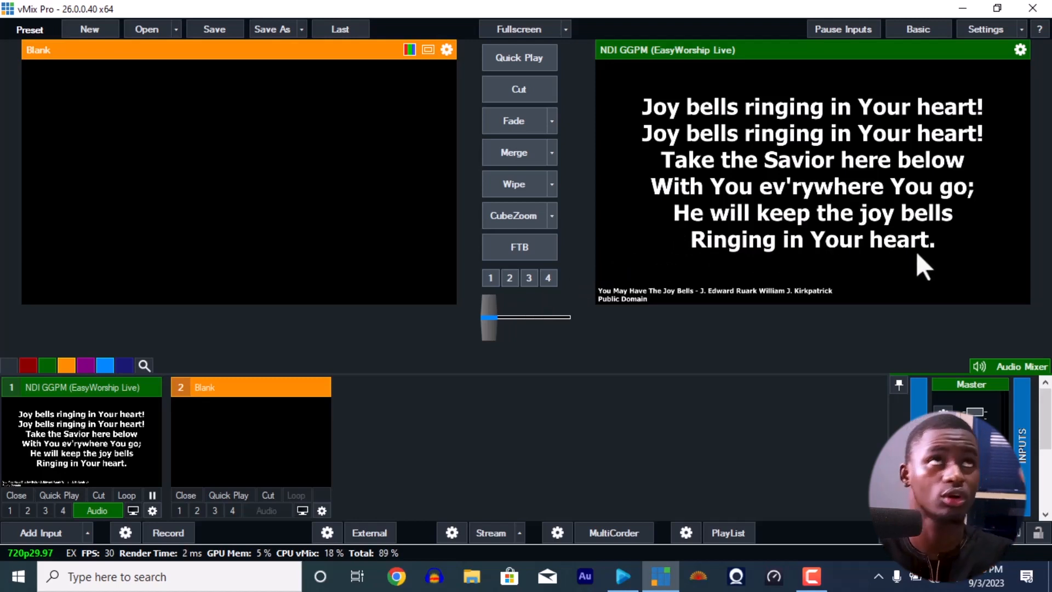
{"action": "mouse_move", "coordinate": [734, 264]}
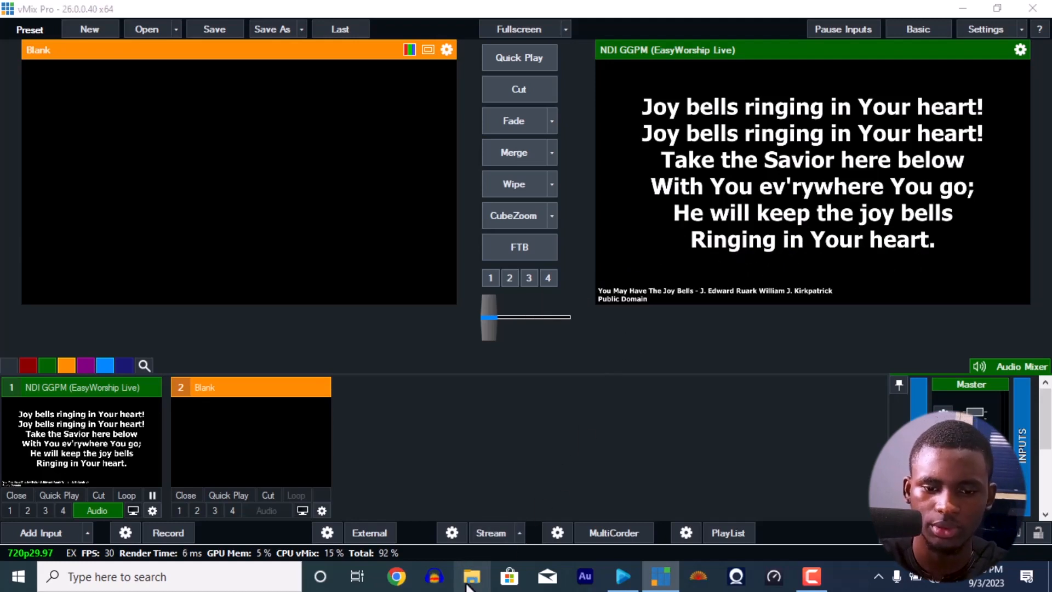
- Launch File Explorer from the taskbar to look for a video clip
{"action": "left_click", "coordinate": [474, 576]}
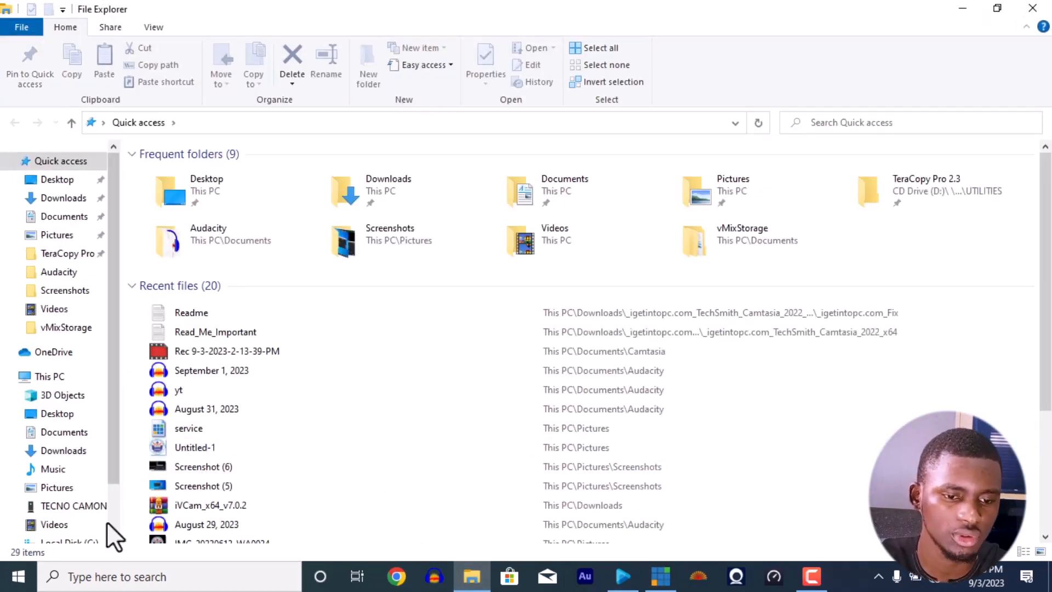
- Bring the recorded clip VID_20230903_145427.mp4 into vMix as input 2
{"action": "left_click", "coordinate": [52, 523]}
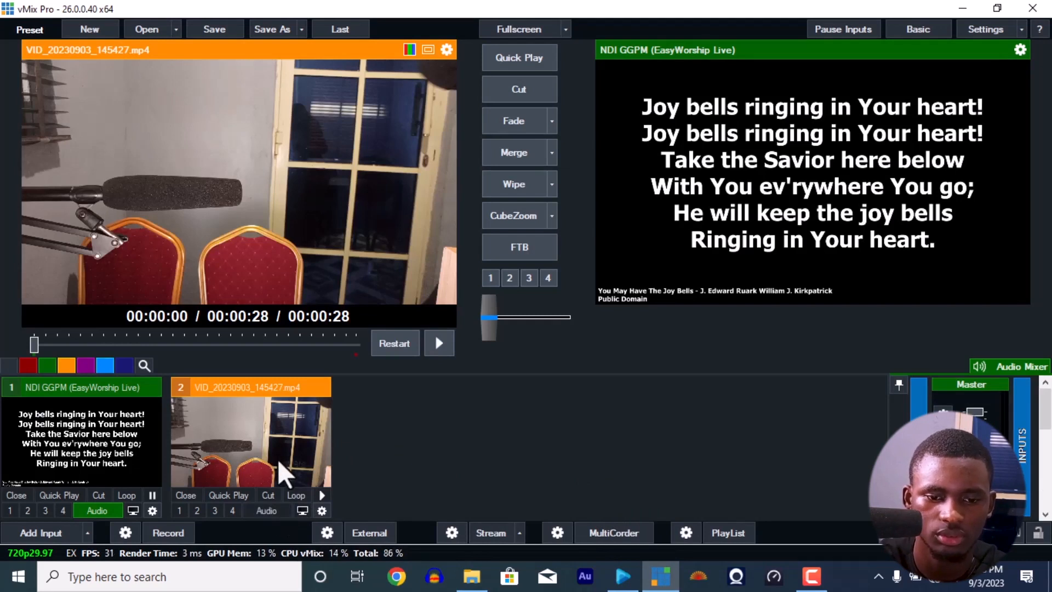
- Cut the video to output with the lyrics input on overlay 1, toggling Cut to compare, then reach the lyrics input's settings cog
{"action": "left_click", "coordinate": [438, 343]}
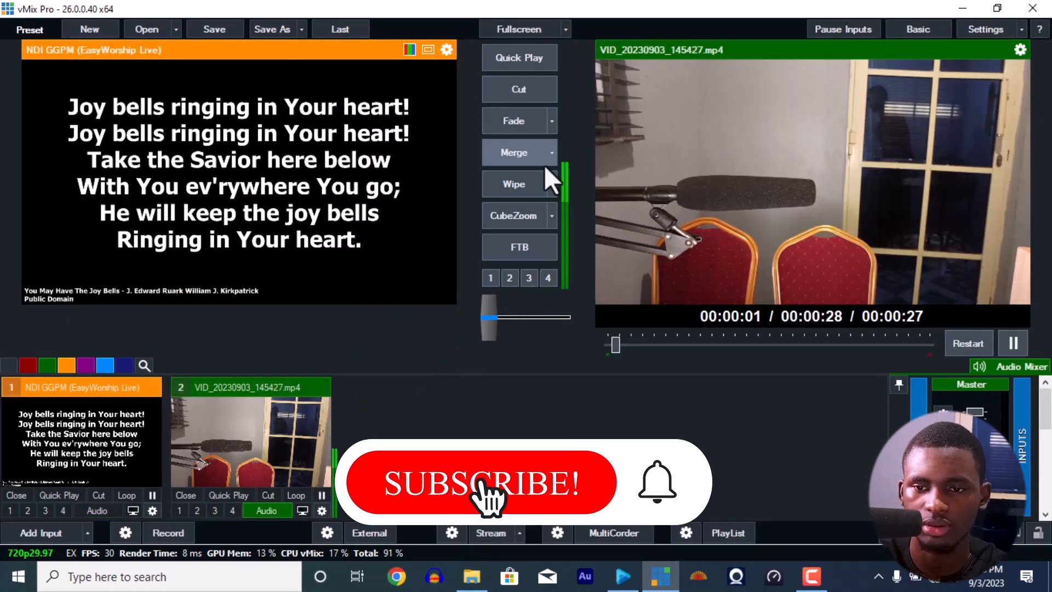
{"action": "left_click", "coordinate": [482, 484]}
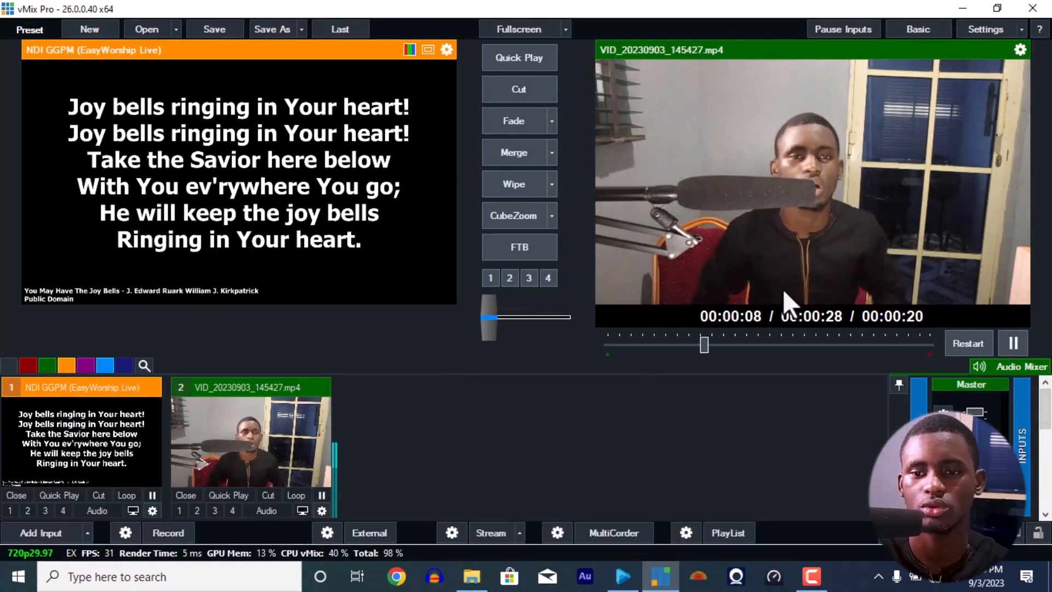
{"action": "mouse_move", "coordinate": [816, 219]}
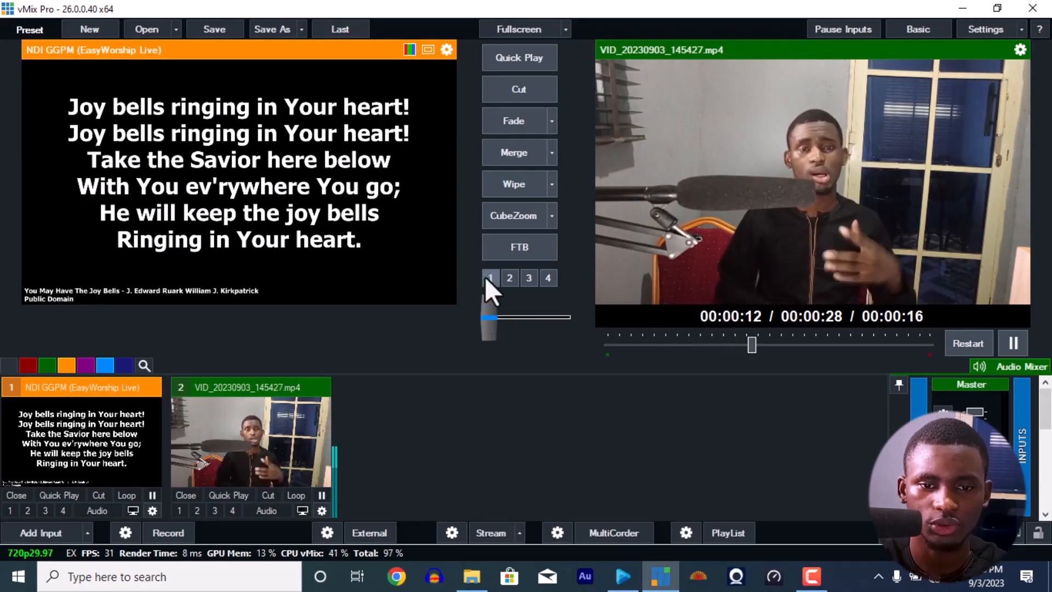
{"action": "left_click", "coordinate": [520, 89]}
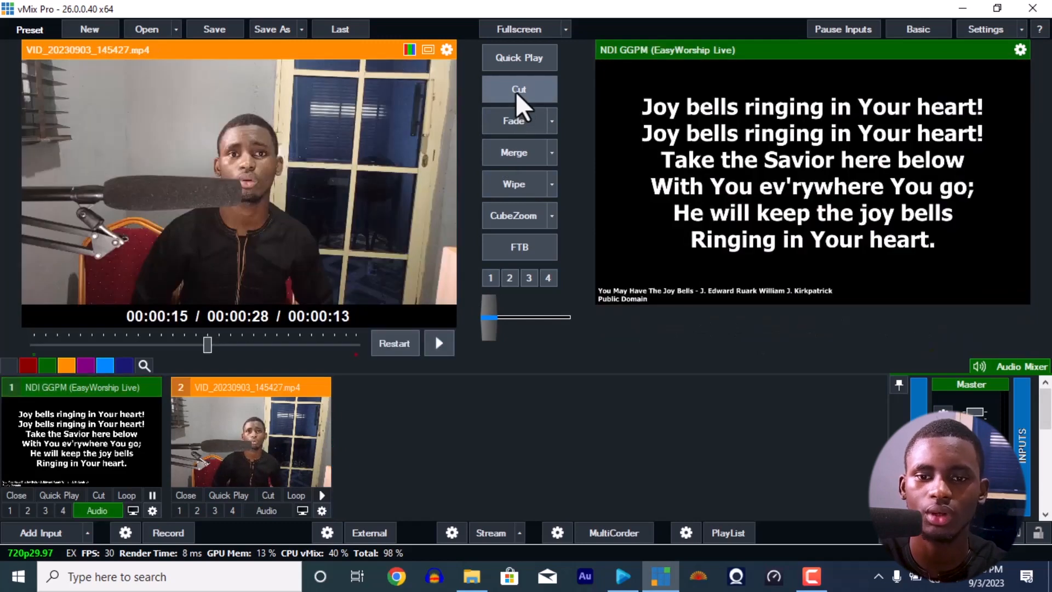
{"action": "left_click", "coordinate": [519, 89]}
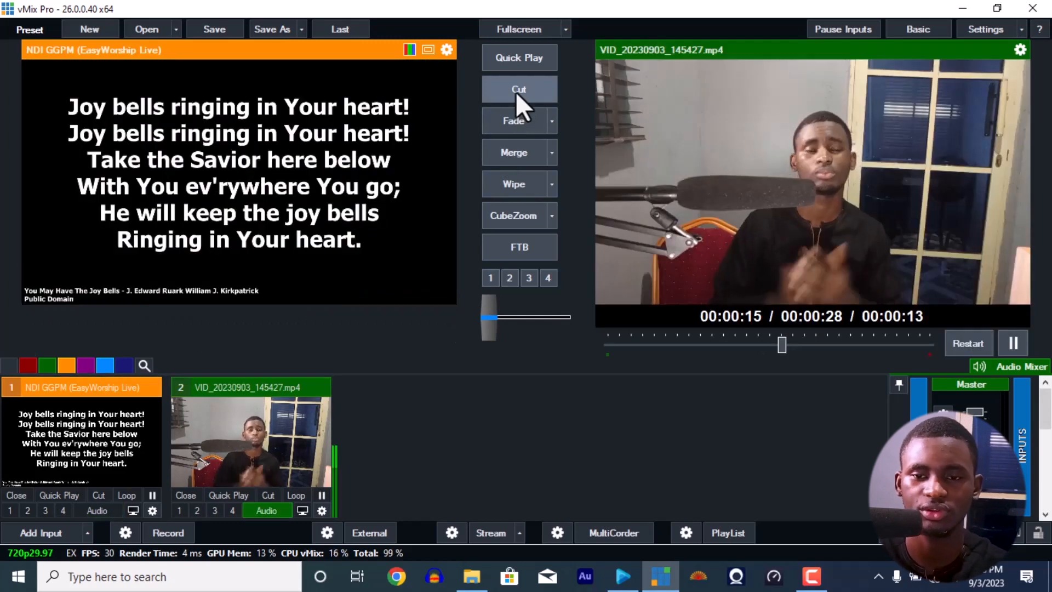
{"action": "left_click", "coordinate": [519, 89]}
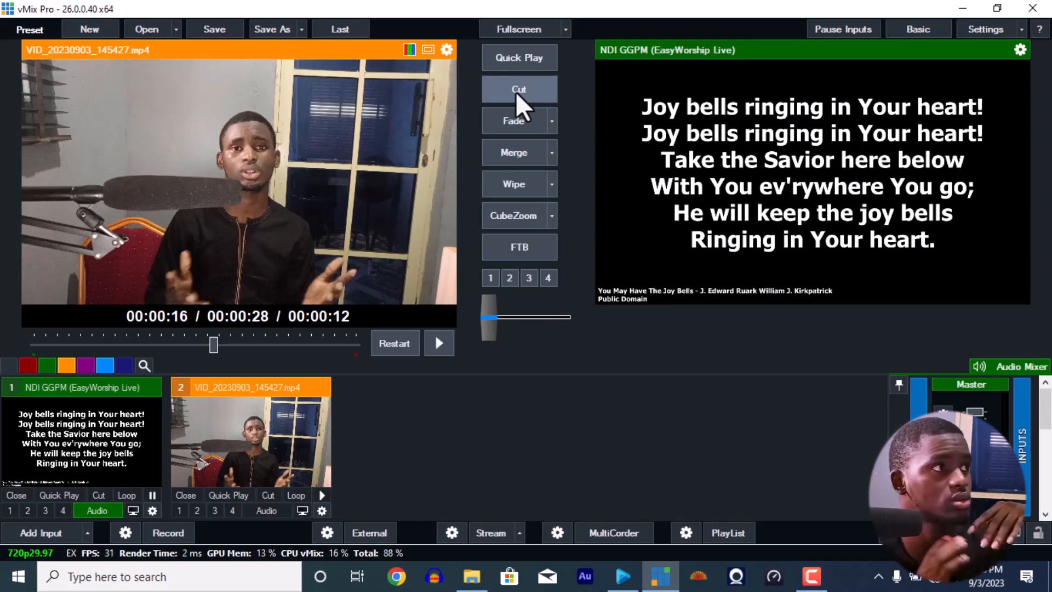
{"action": "left_click", "coordinate": [520, 89]}
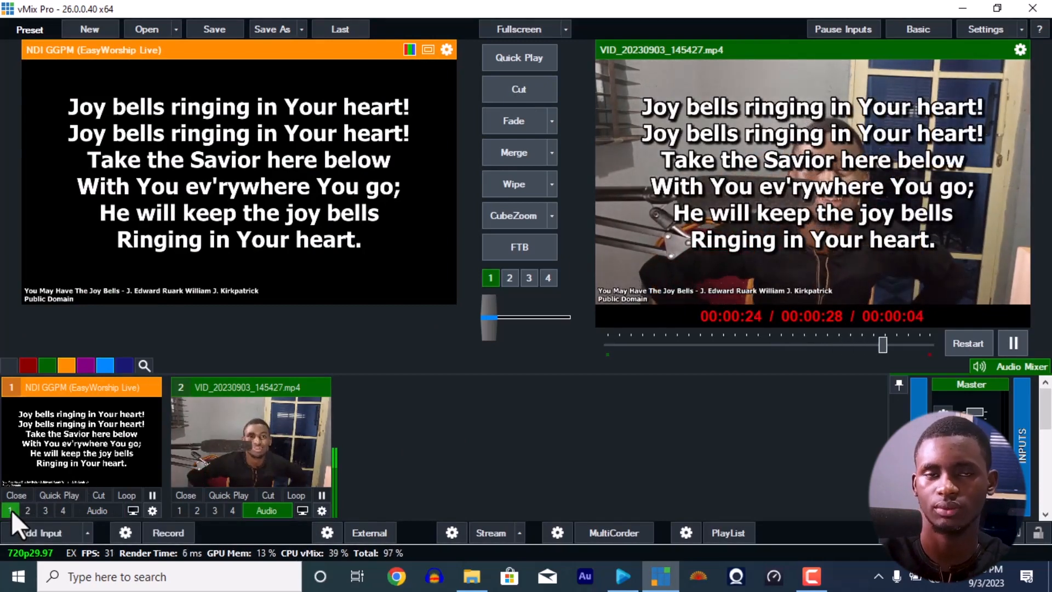
{"action": "mouse_move", "coordinate": [390, 342]}
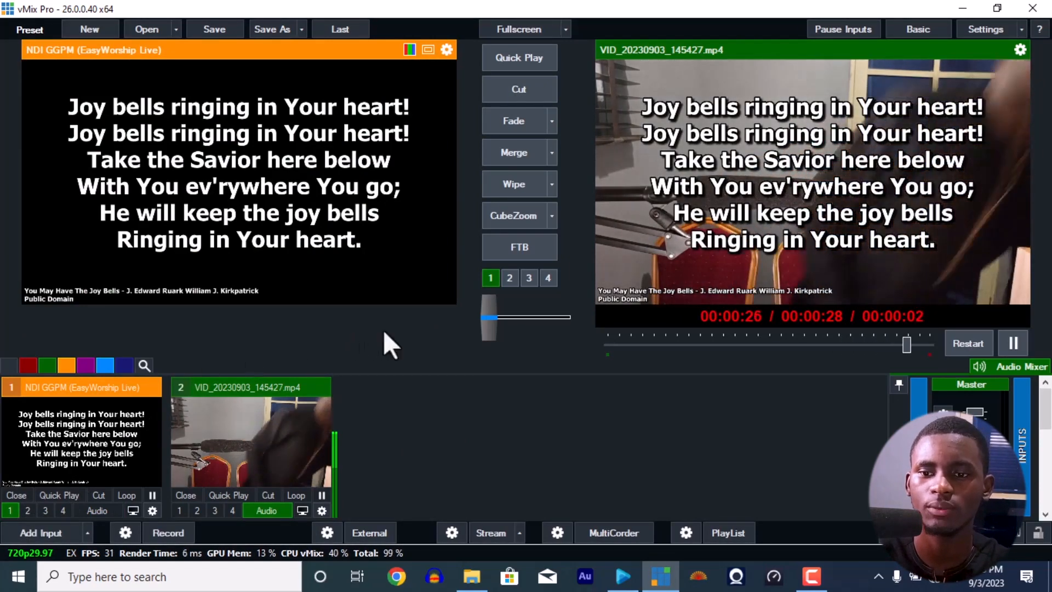
{"action": "left_click", "coordinate": [1012, 343]}
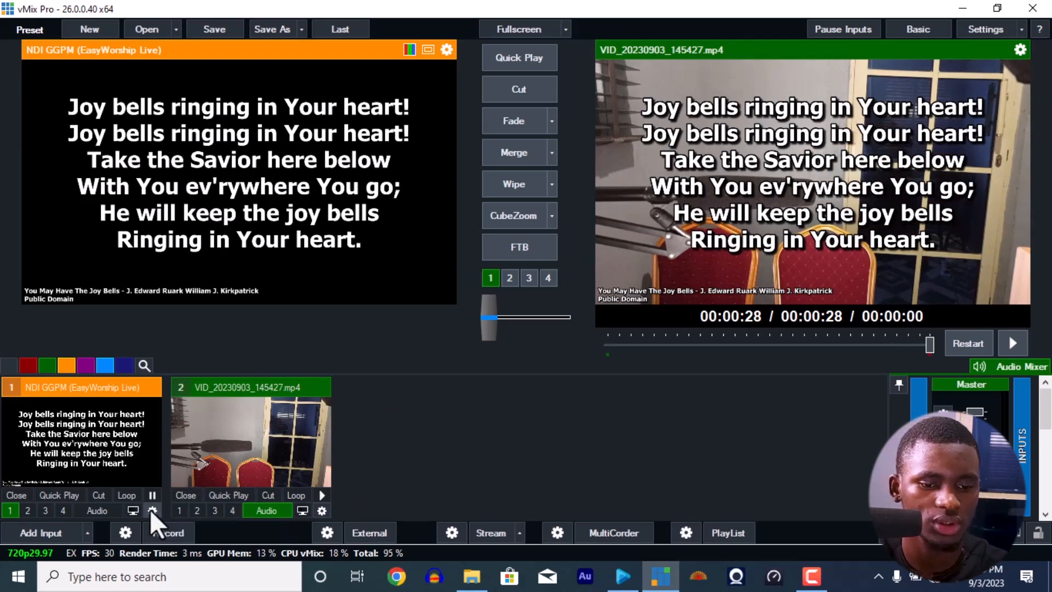
{"action": "mouse_move", "coordinate": [71, 425]}
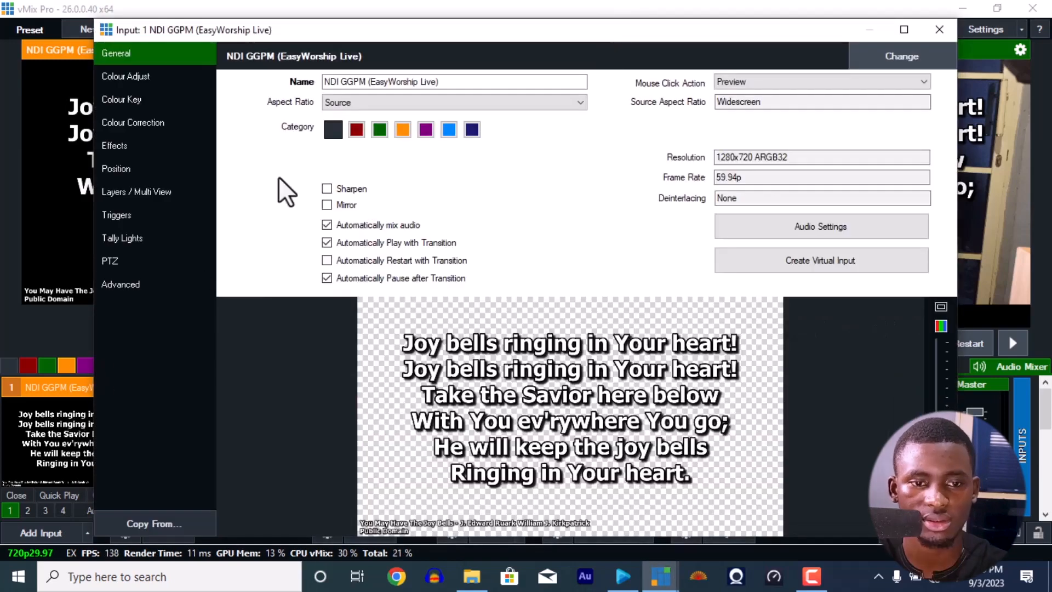
- In Position settings, shrink the lyrics with Zoom to about 0.41 and keep them centred horizontally
{"action": "left_click", "coordinate": [116, 168]}
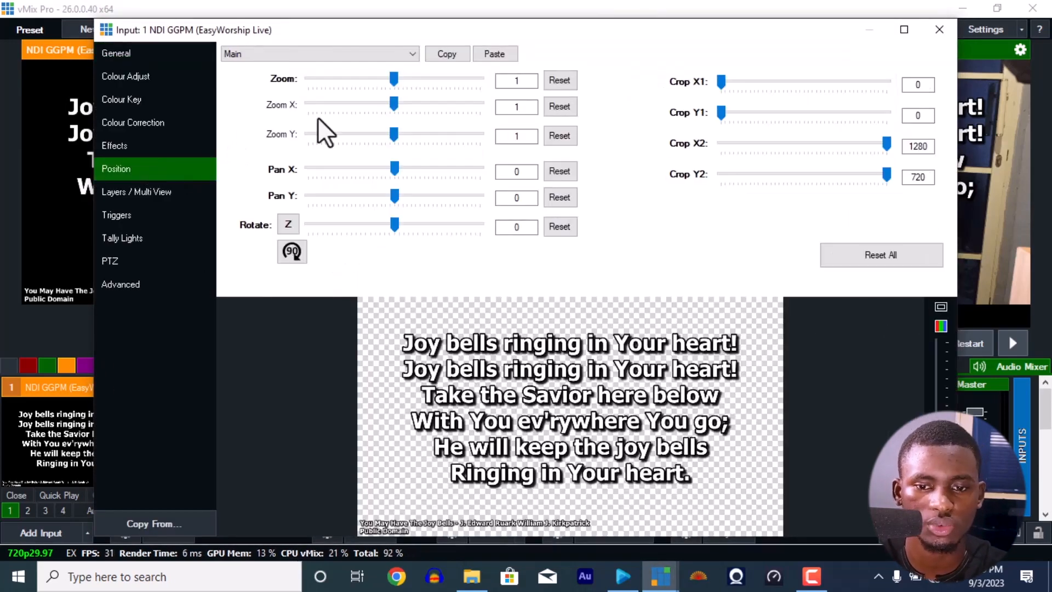
{"action": "mouse_move", "coordinate": [384, 104]}
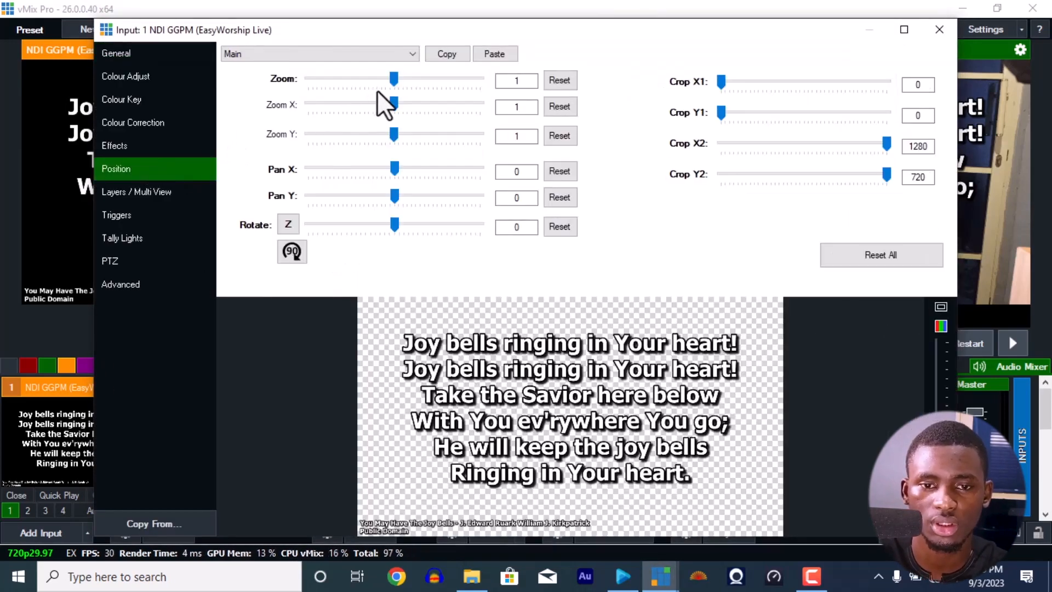
{"action": "left_click_drag", "start_coordinate": [393, 79], "coordinate": [409, 79]}
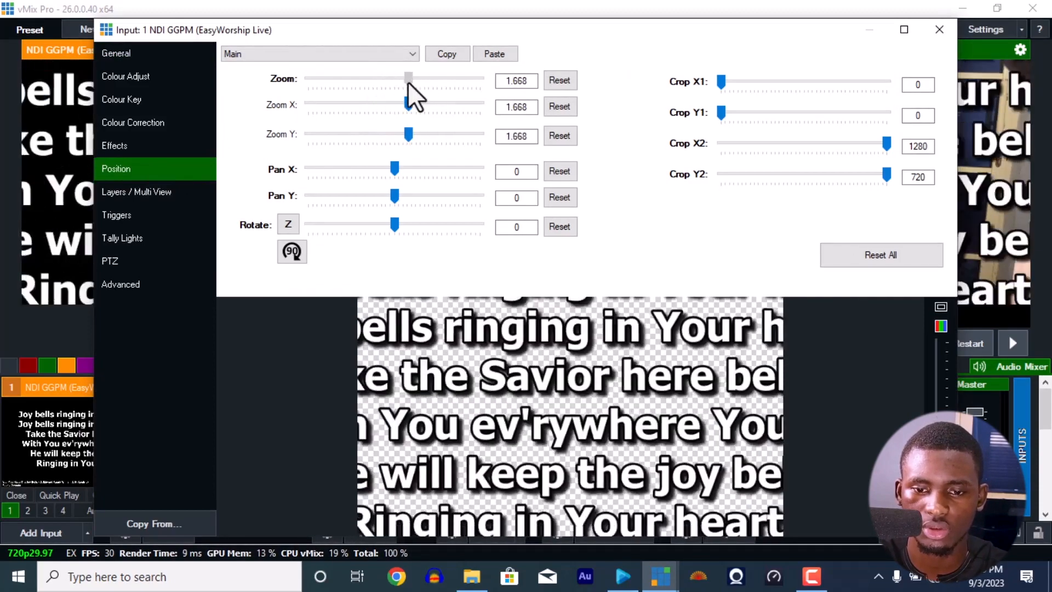
{"action": "left_click_drag", "start_coordinate": [408, 78], "coordinate": [348, 78]}
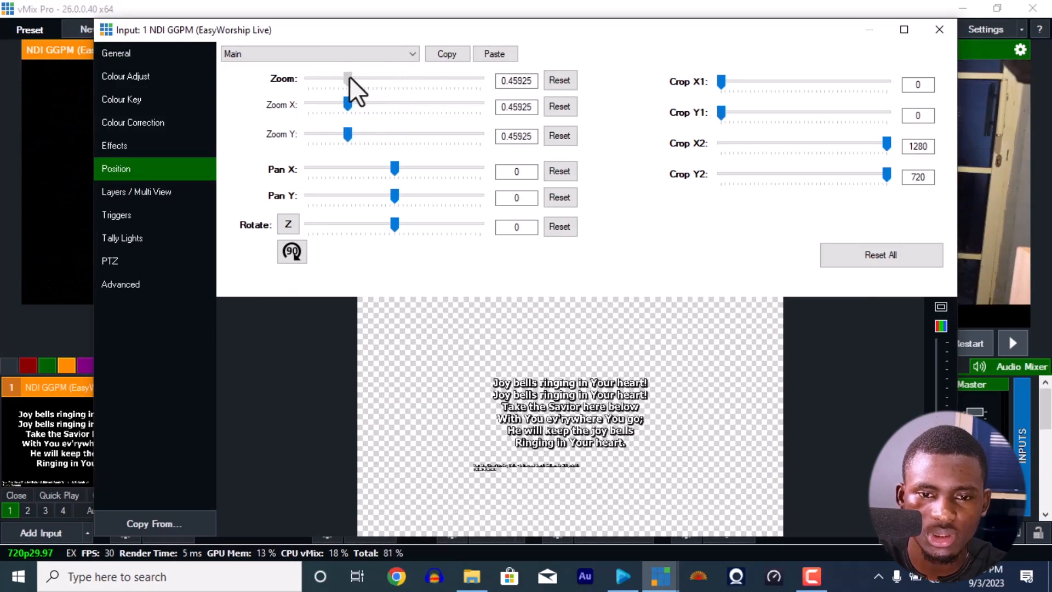
{"action": "left_click_drag", "start_coordinate": [394, 195], "coordinate": [382, 195]}
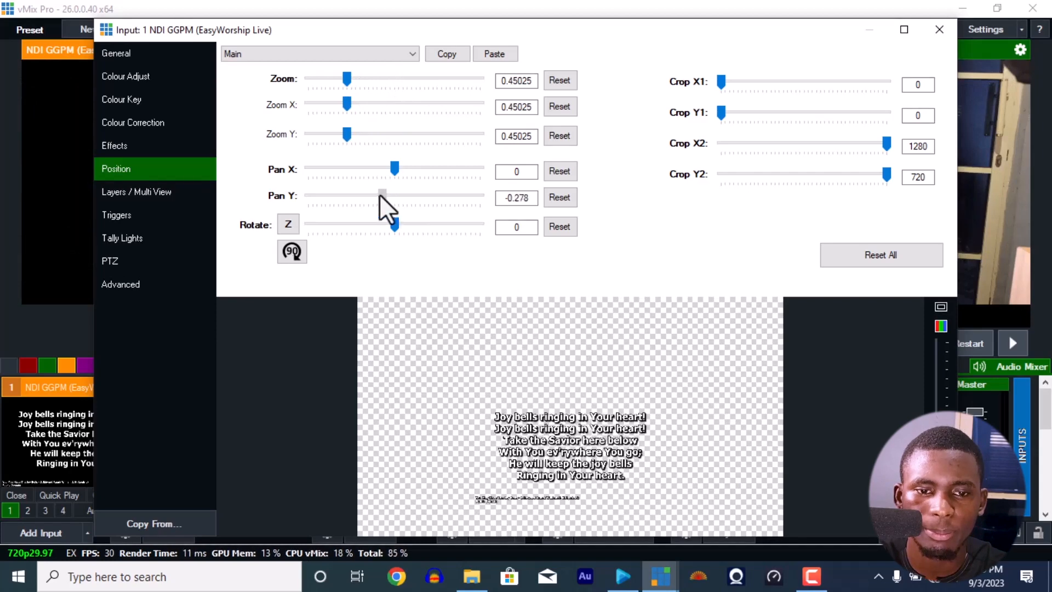
{"action": "left_click_drag", "start_coordinate": [382, 195], "coordinate": [394, 195]}
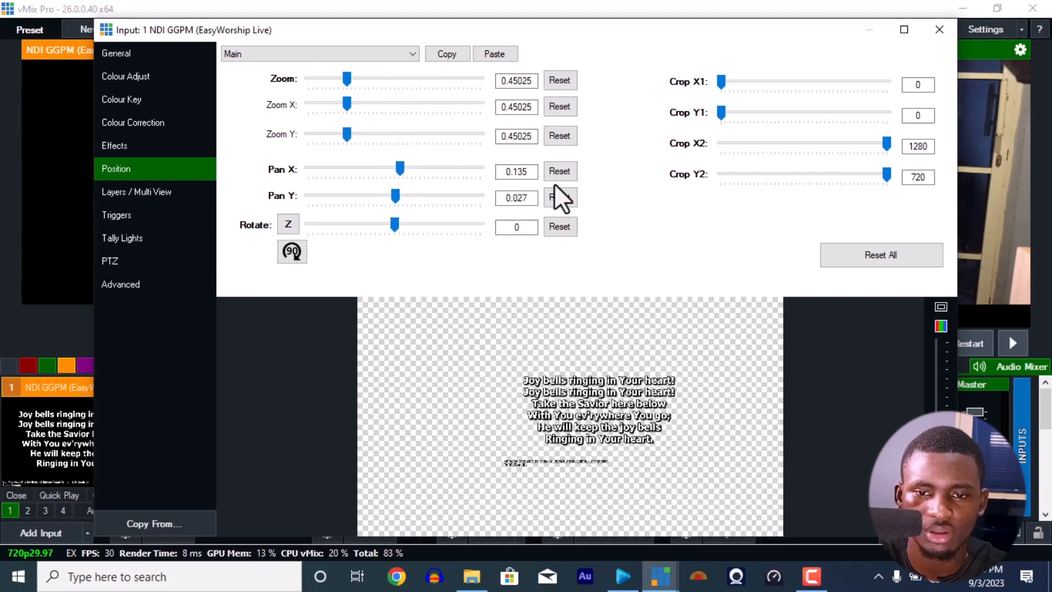
{"action": "left_click", "coordinate": [558, 171]}
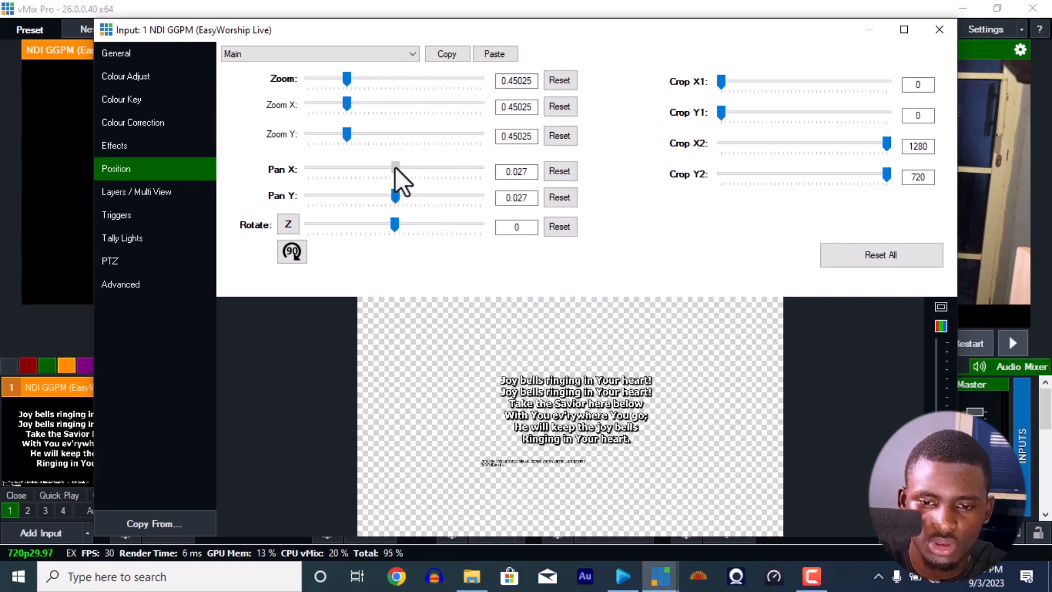
{"action": "left_click", "coordinate": [559, 171]}
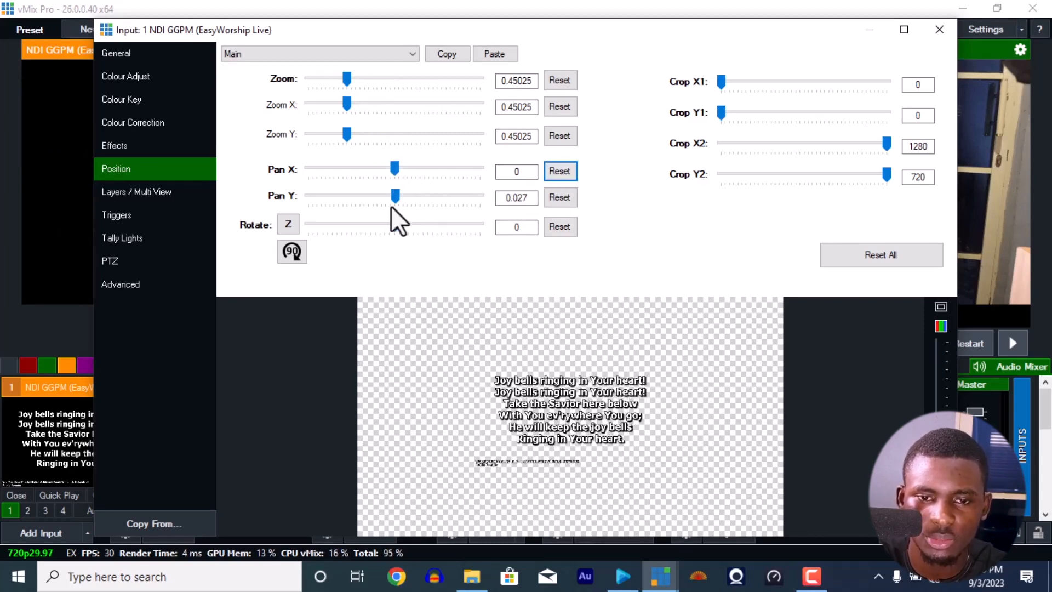
- Lower the lyrics with Pan Y to about -0.583 so they sit just above the bottom edge
{"action": "left_click_drag", "start_coordinate": [396, 195], "coordinate": [378, 195]}
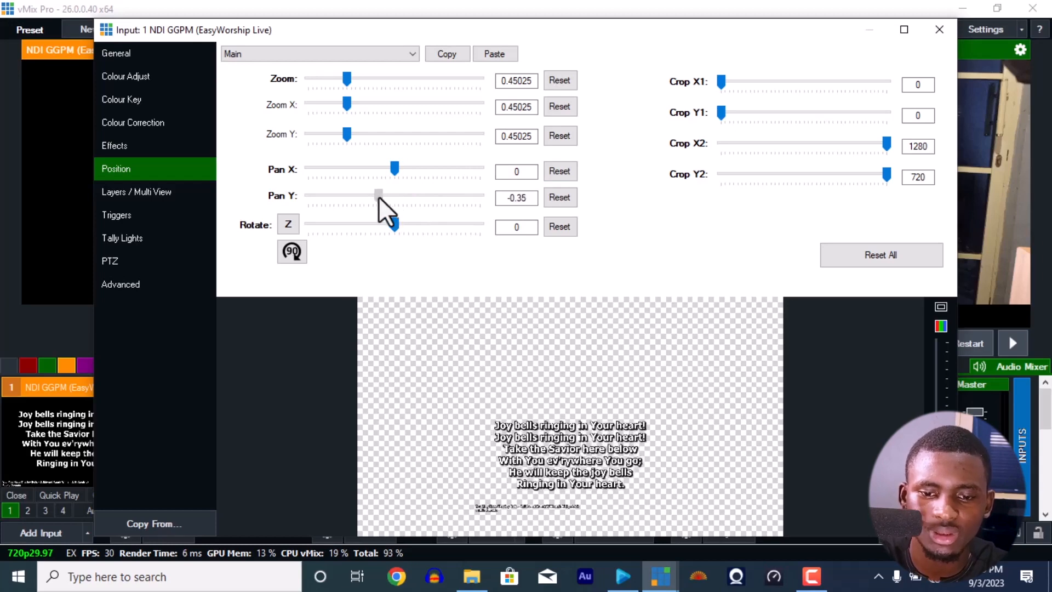
{"action": "left_click_drag", "start_coordinate": [379, 195], "coordinate": [371, 195]}
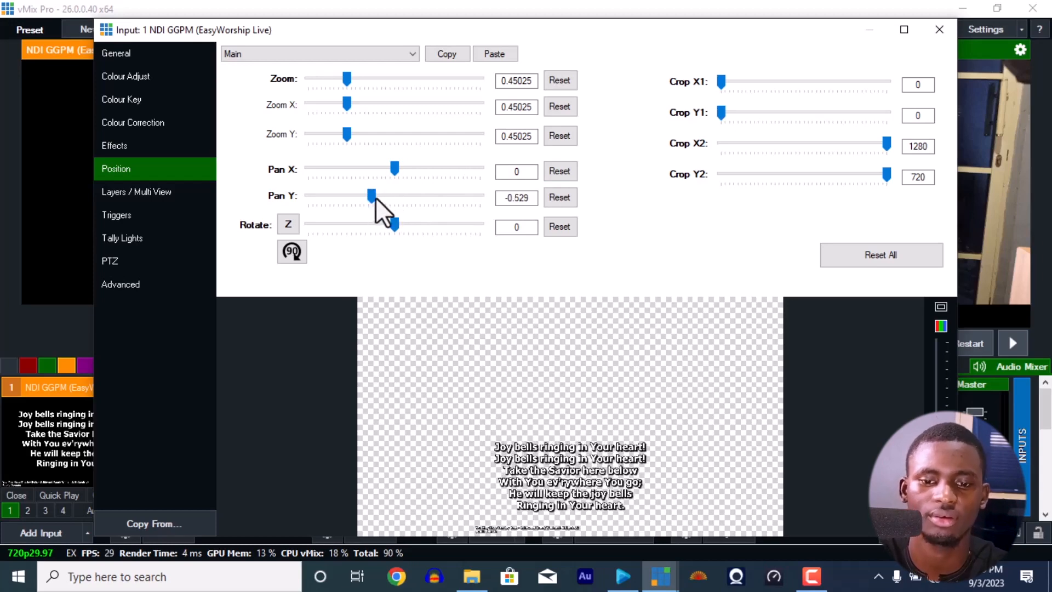
{"action": "left_click_drag", "start_coordinate": [347, 79], "coordinate": [345, 79]}
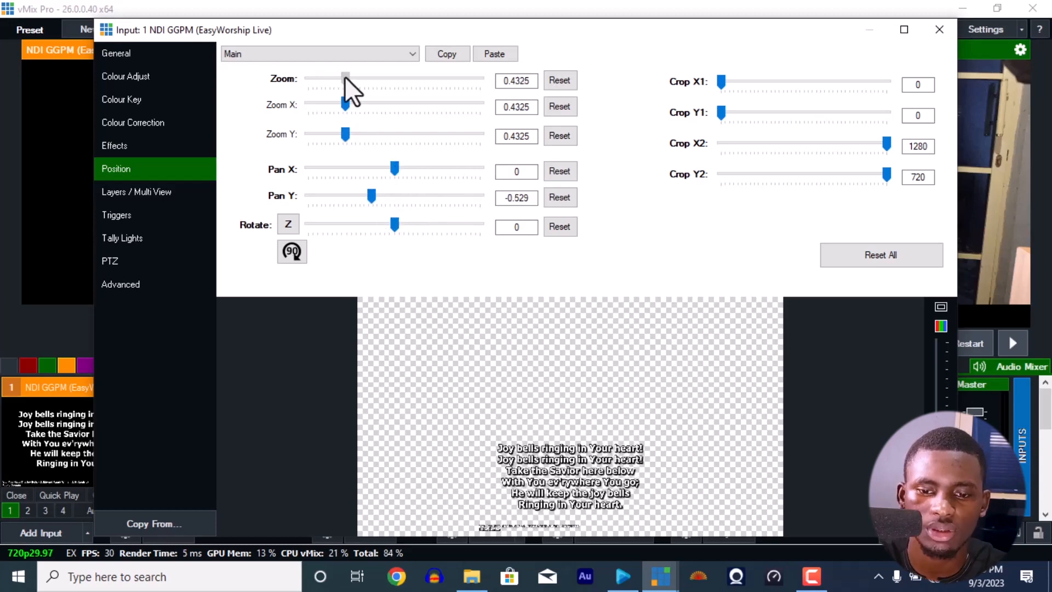
{"action": "left_click_drag", "start_coordinate": [345, 79], "coordinate": [344, 79]}
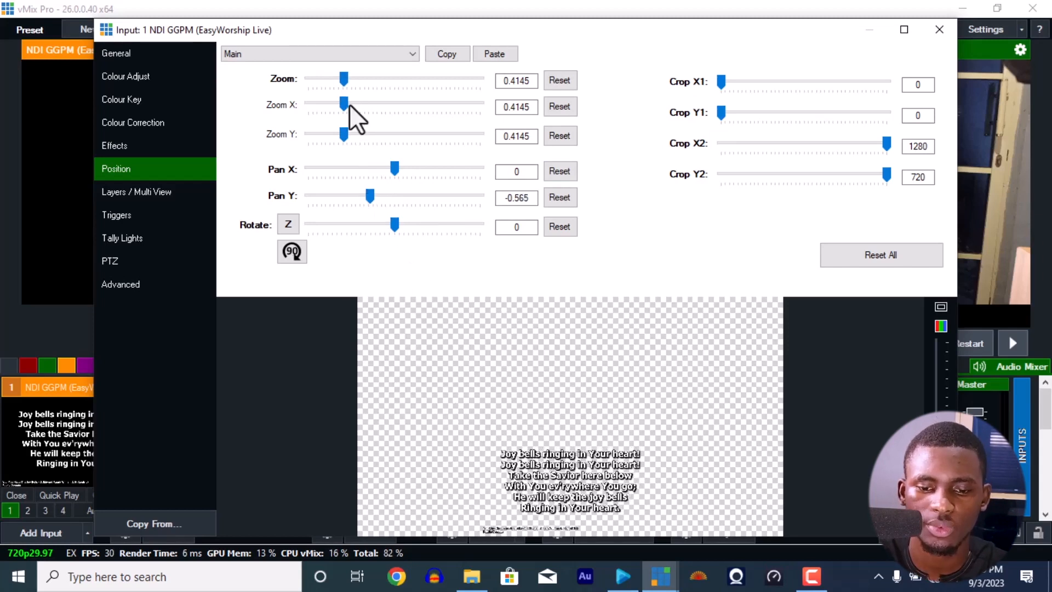
{"action": "left_click_drag", "start_coordinate": [371, 196], "coordinate": [367, 196]}
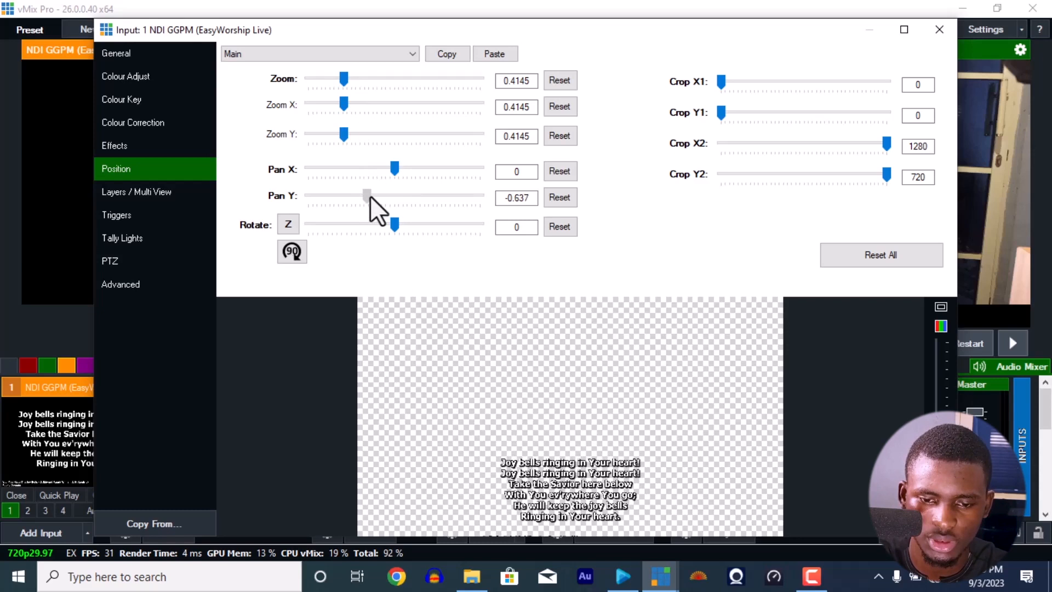
{"action": "left_click_drag", "start_coordinate": [365, 196], "coordinate": [375, 196]}
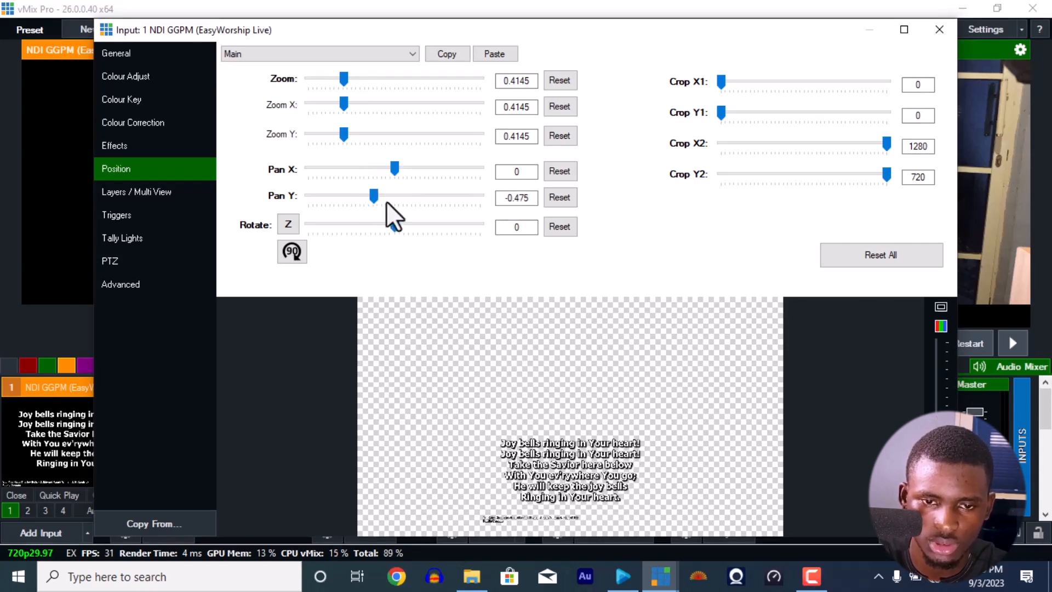
{"action": "left_click_drag", "start_coordinate": [374, 196], "coordinate": [368, 196]}
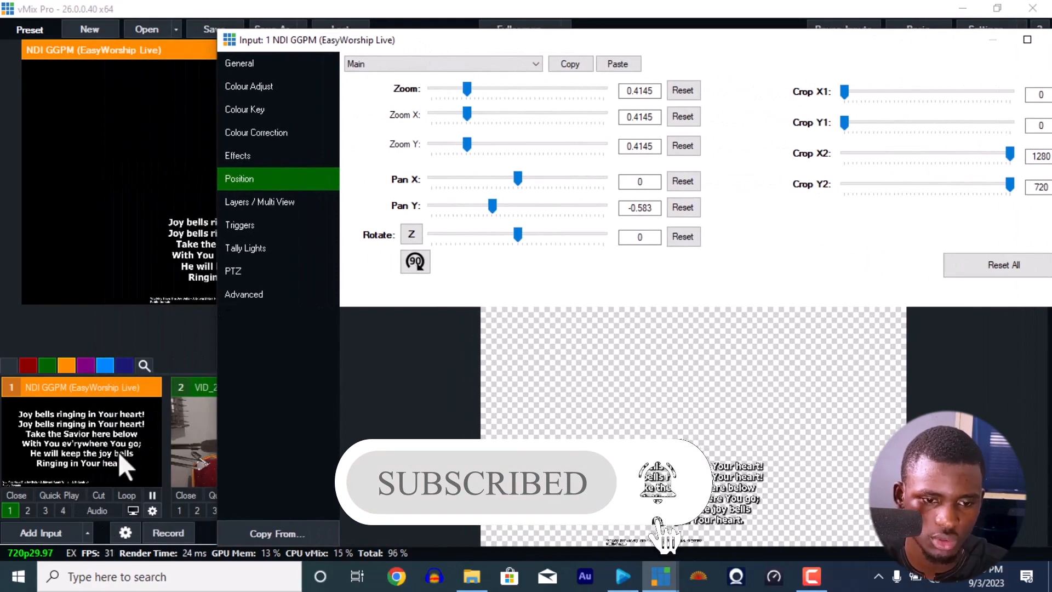
{"action": "mouse_move", "coordinate": [84, 454]}
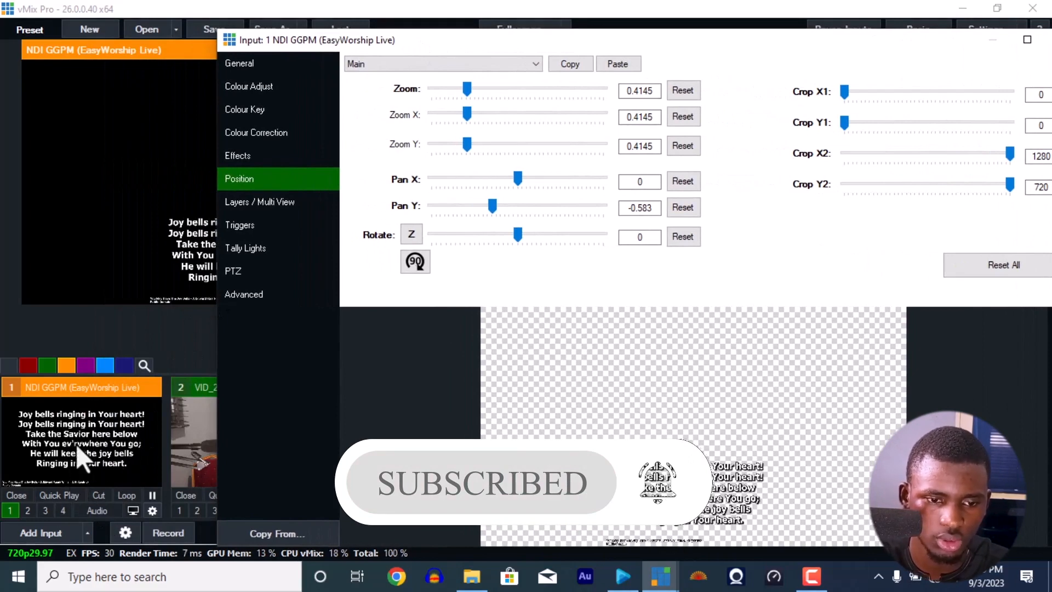
{"action": "mouse_move", "coordinate": [99, 421]}
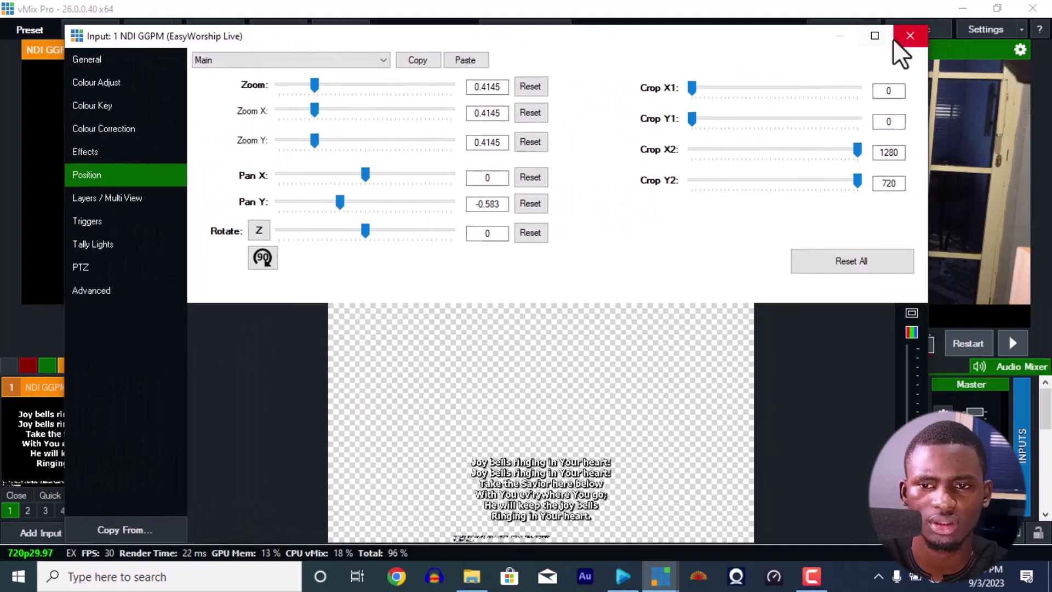
- Close the Input settings window, leaving the lower-third lyrics over the playing video
{"action": "left_click", "coordinate": [910, 35]}
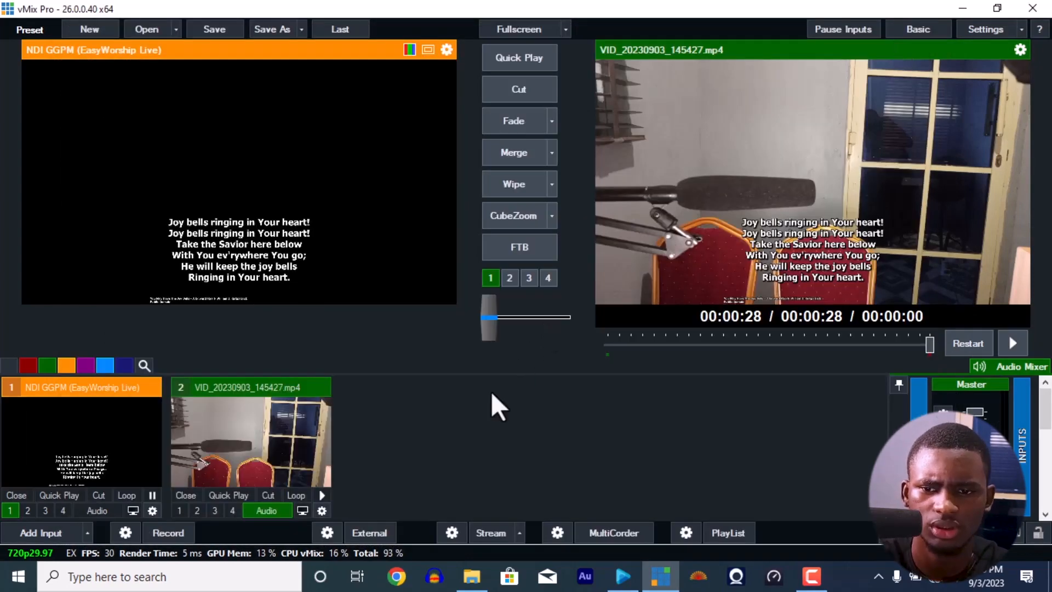
{"action": "mouse_move", "coordinate": [841, 410]}
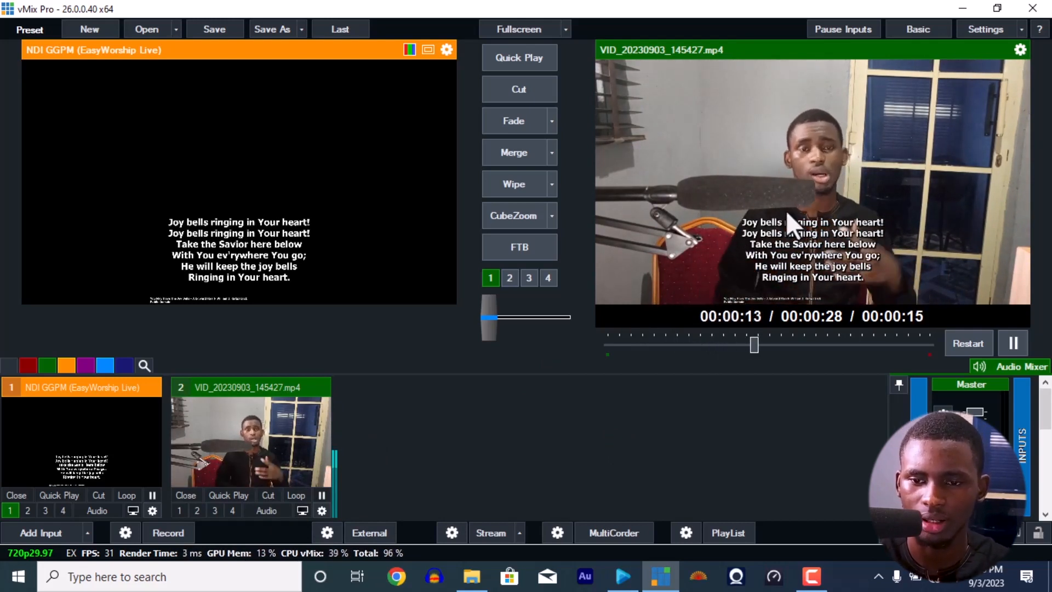
{"action": "mouse_move", "coordinate": [585, 379]}
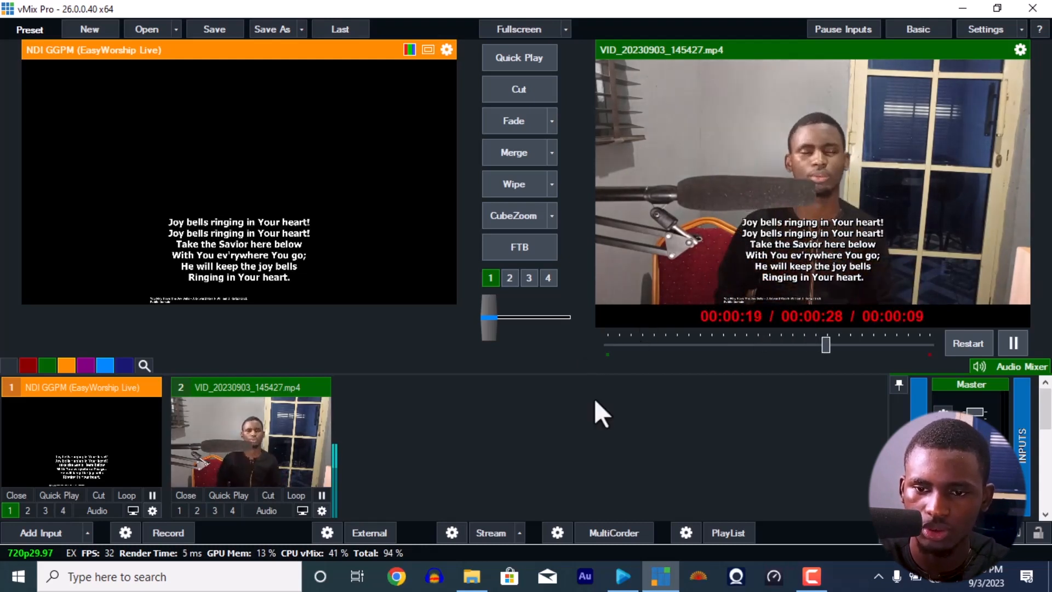
{"action": "mouse_move", "coordinate": [620, 287]}
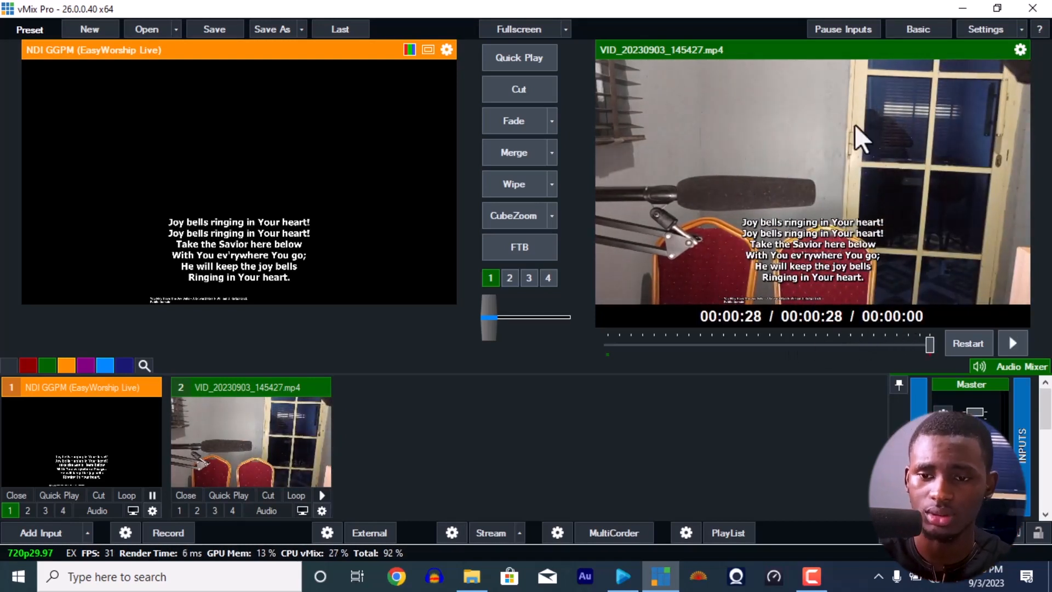
{"action": "mouse_move", "coordinate": [855, 303]}
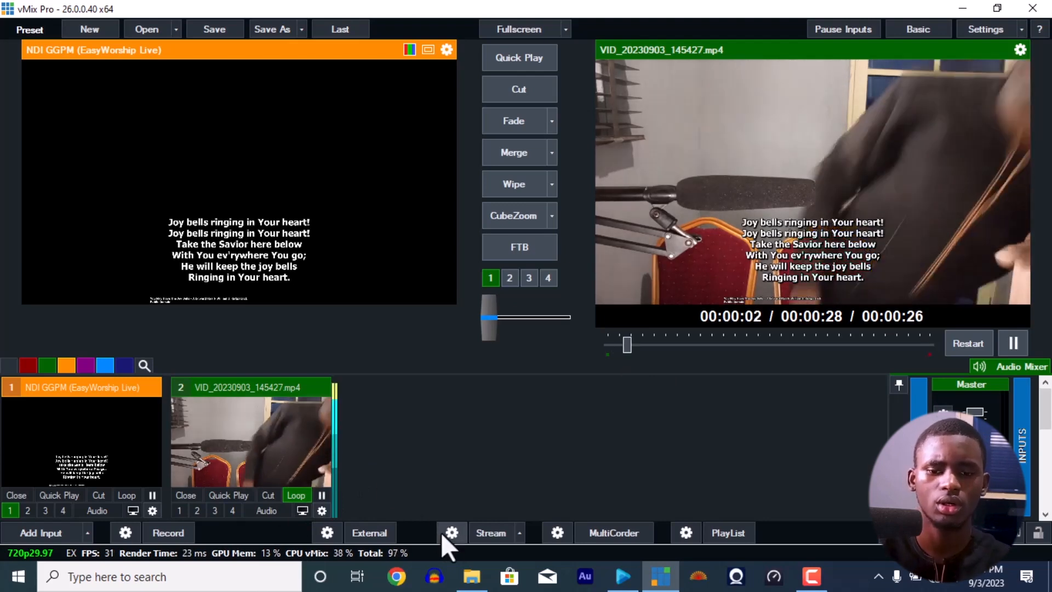
- In EasyWorship, load 'Ye Must Be Born Again' into preview, then move to the Scriptures list for Jonah 2:3
{"action": "left_click", "coordinate": [621, 577]}
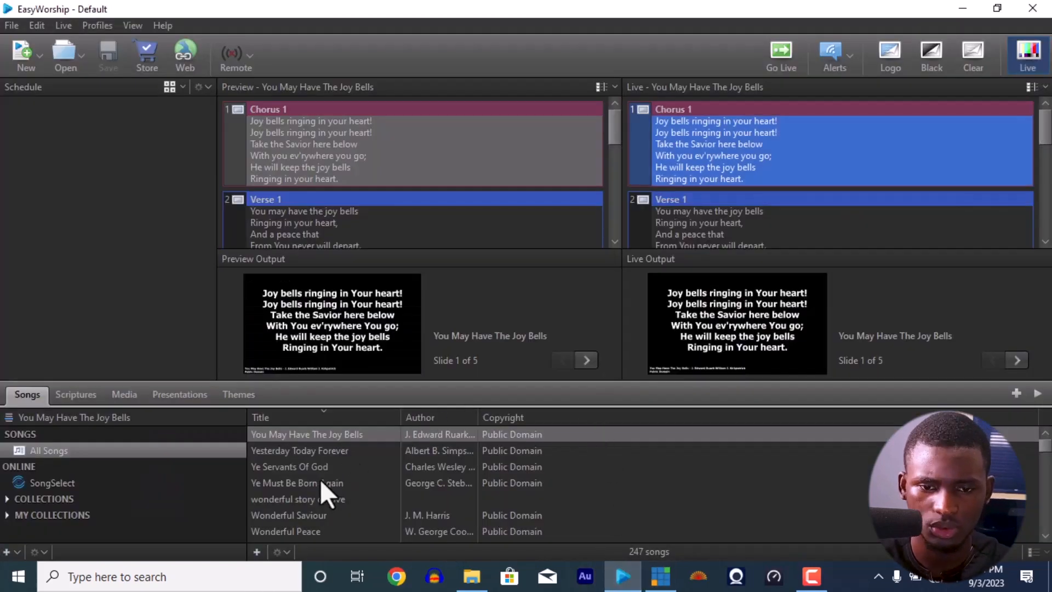
{"action": "double_click", "coordinate": [297, 482]}
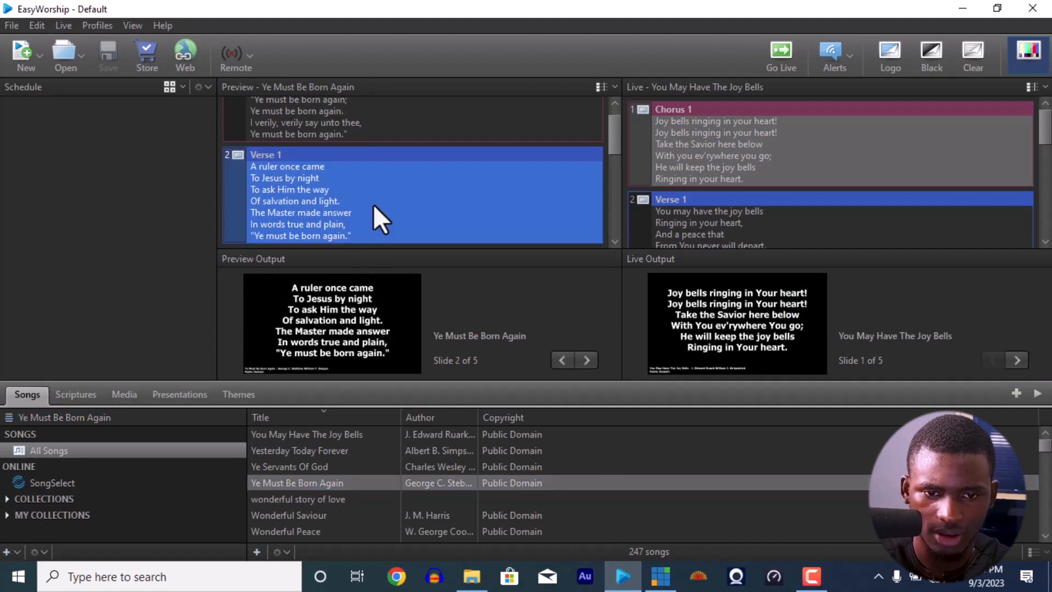
{"action": "scroll", "scroll_direction": "down", "scroll_amount": 3}
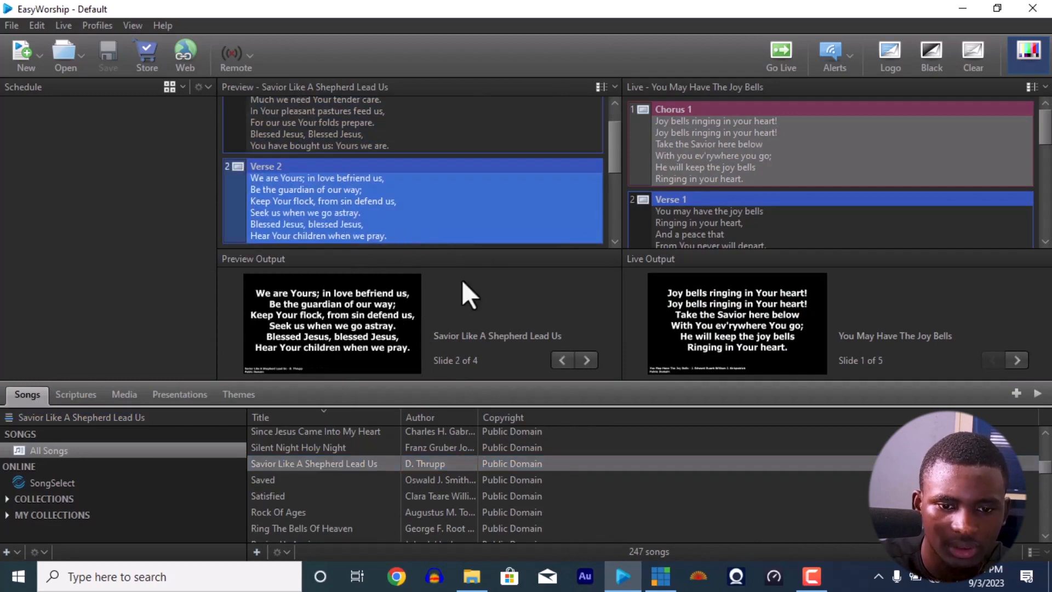
{"action": "left_click", "coordinate": [75, 394]}
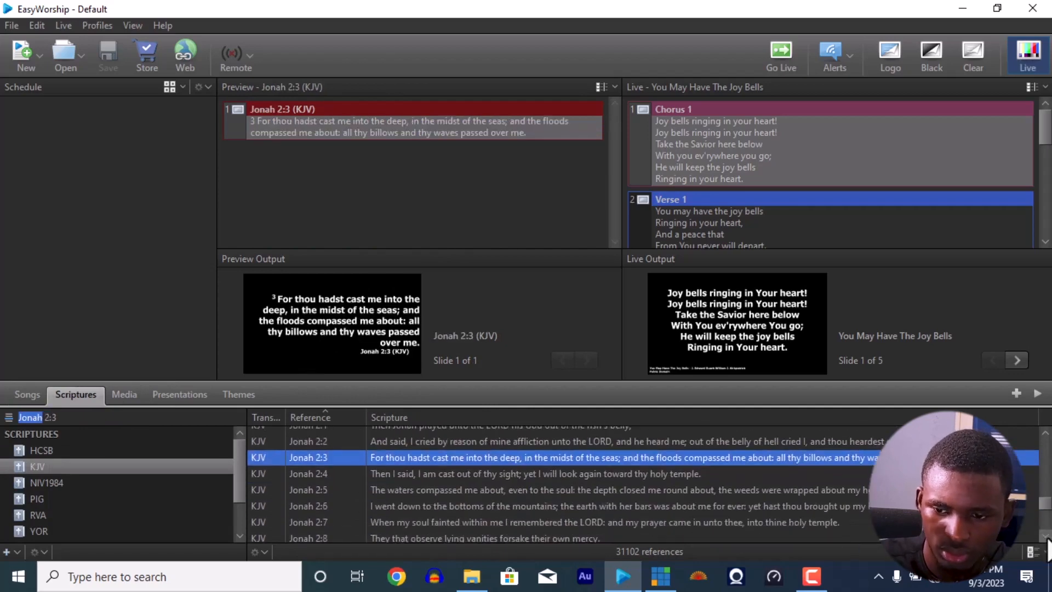
- Send the selected scripture passage live from EasyWorship and return to vMix to see the overlay
{"action": "scroll", "scroll_direction": "down", "scroll_amount": 3}
{"action": "type", "text": "Lamentations 1:1-2"}
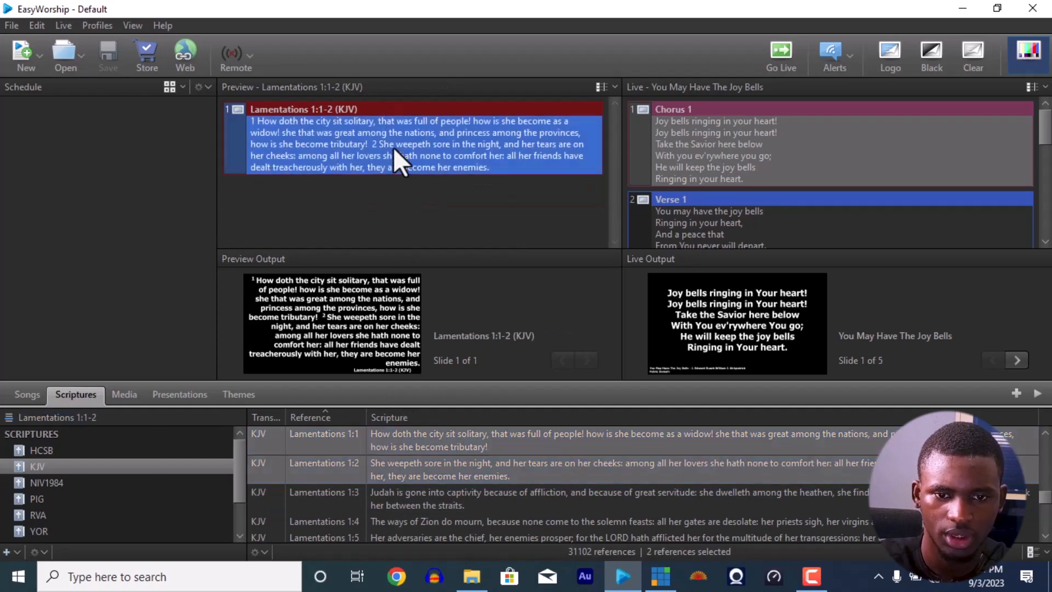
{"action": "left_click", "coordinate": [780, 49]}
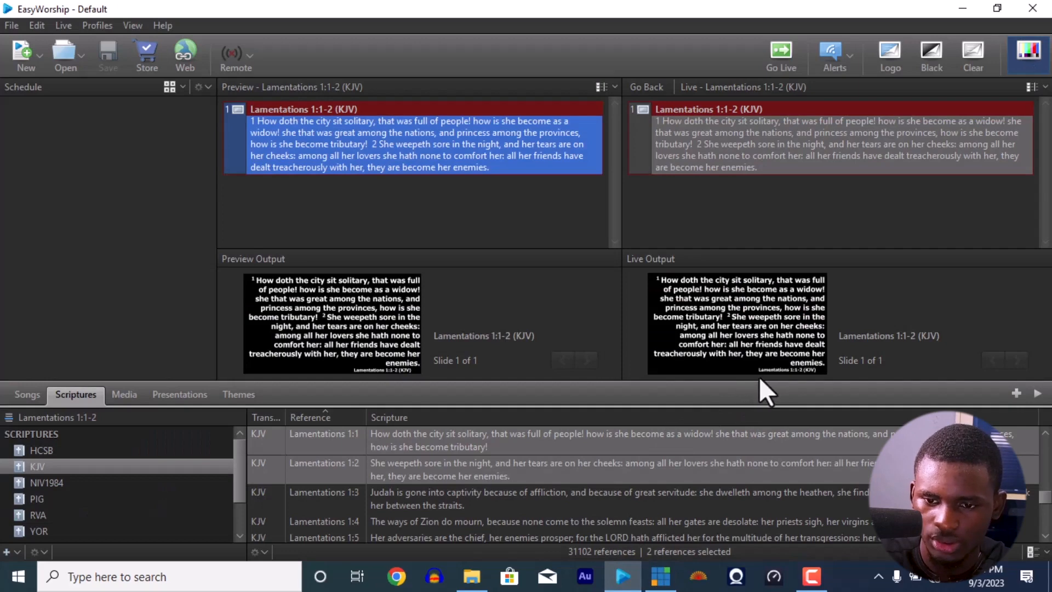
{"action": "left_click", "coordinate": [656, 576]}
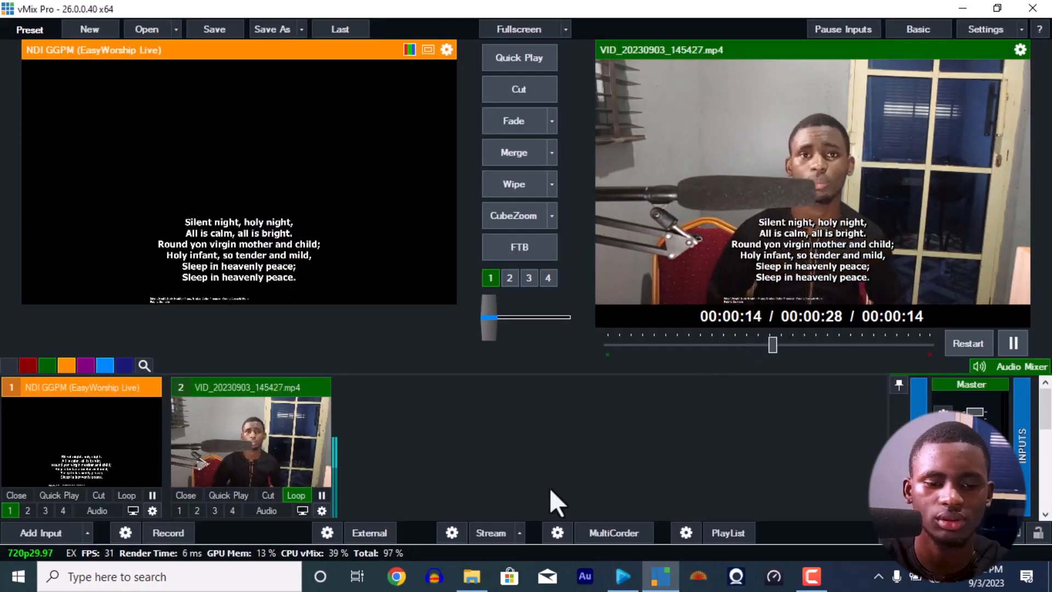
{"action": "left_click", "coordinate": [623, 576]}
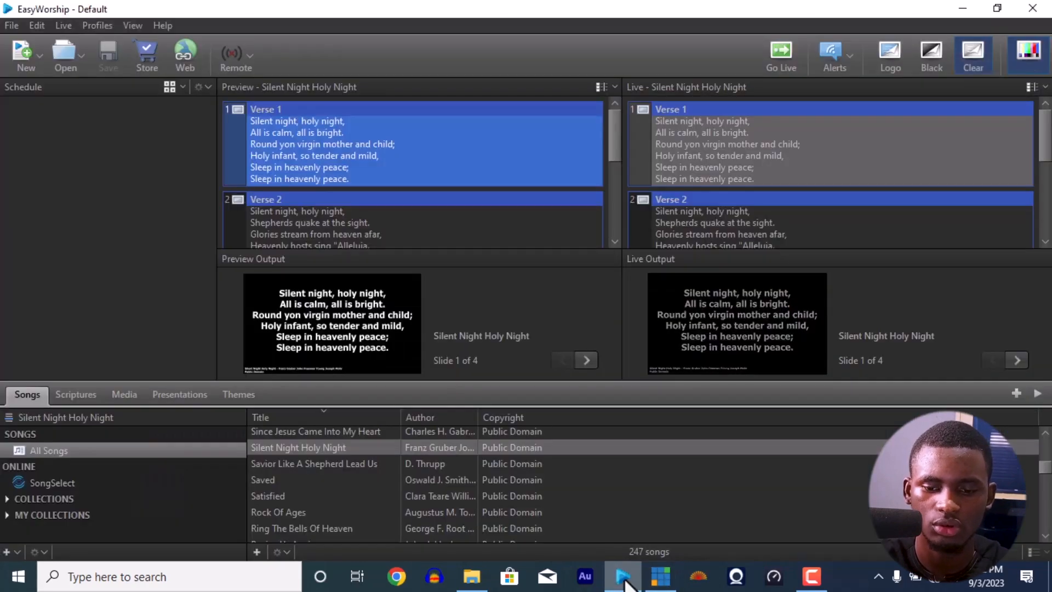
{"action": "left_click", "coordinate": [973, 51]}
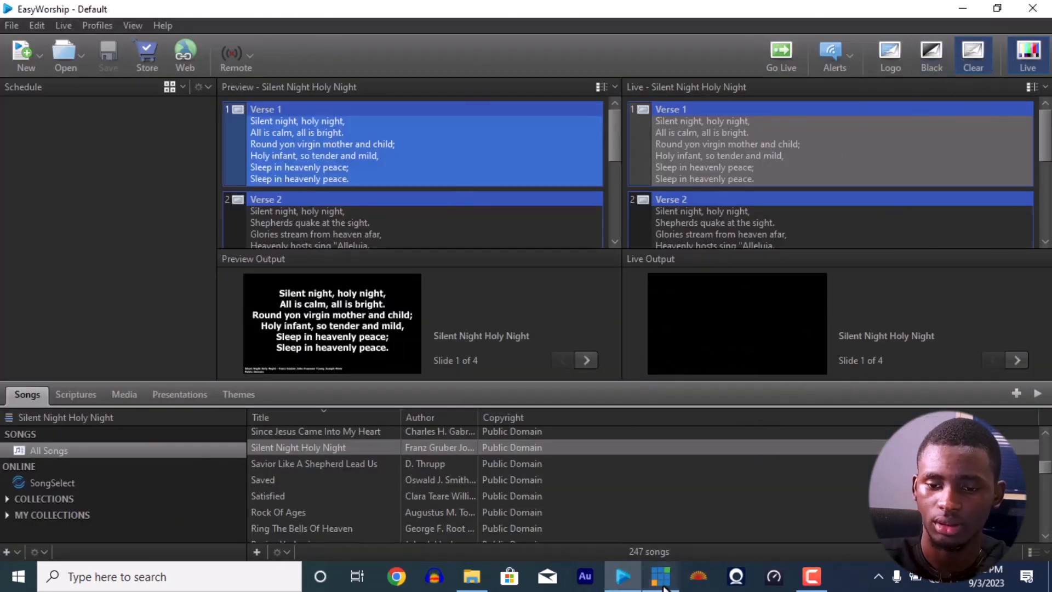
{"action": "left_click", "coordinate": [661, 575]}
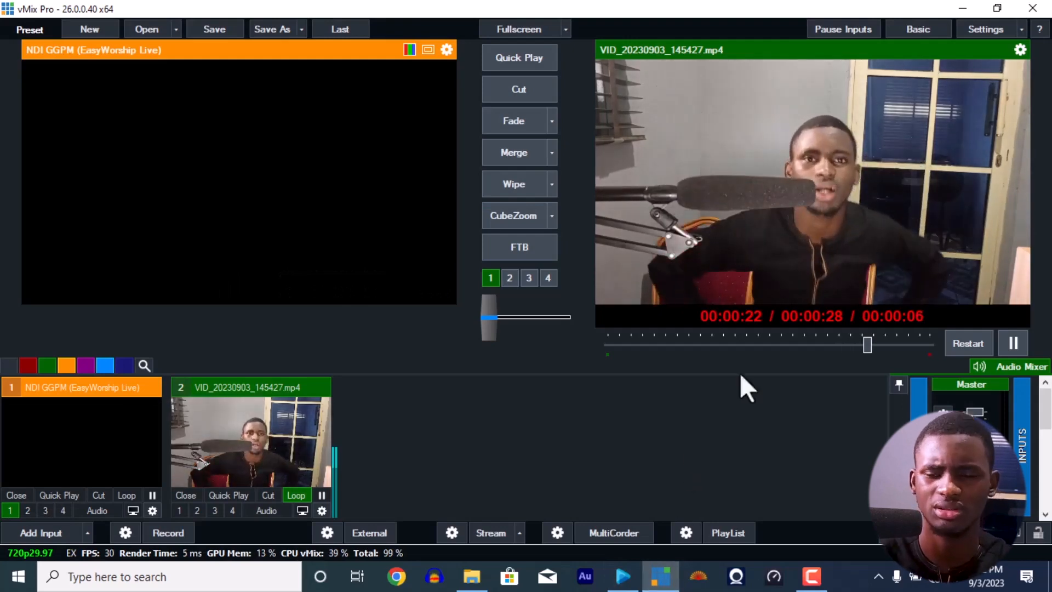
{"action": "mouse_move", "coordinate": [802, 313]}
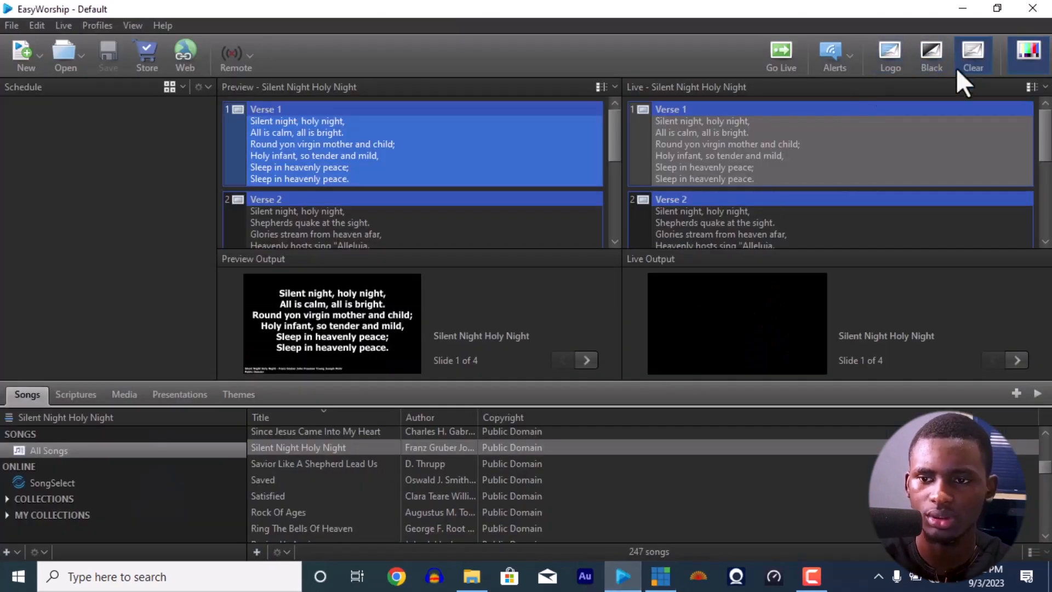
{"action": "left_click", "coordinate": [657, 576]}
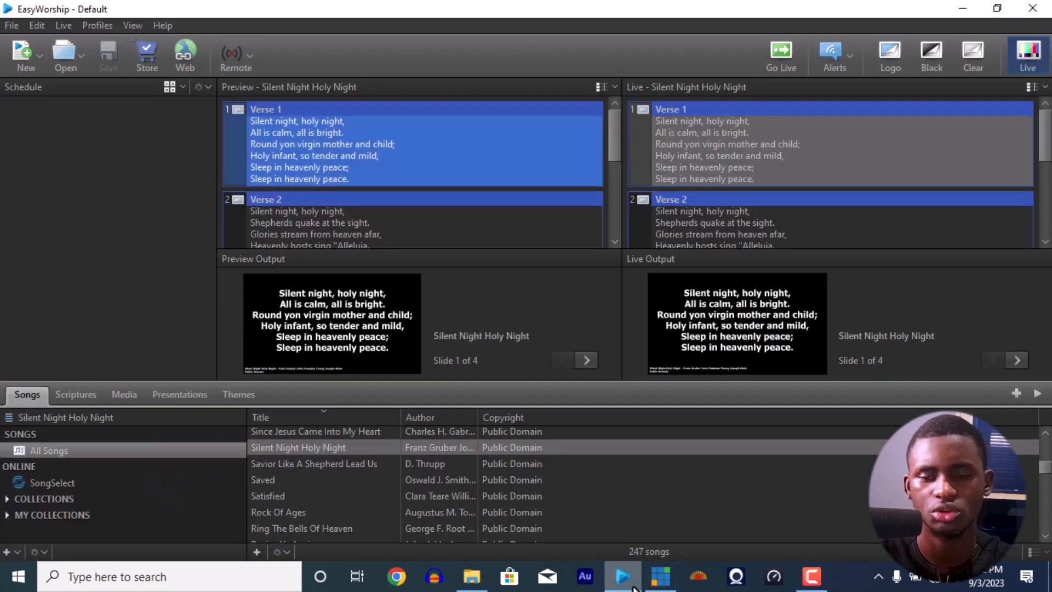
{"action": "left_click", "coordinate": [659, 576]}
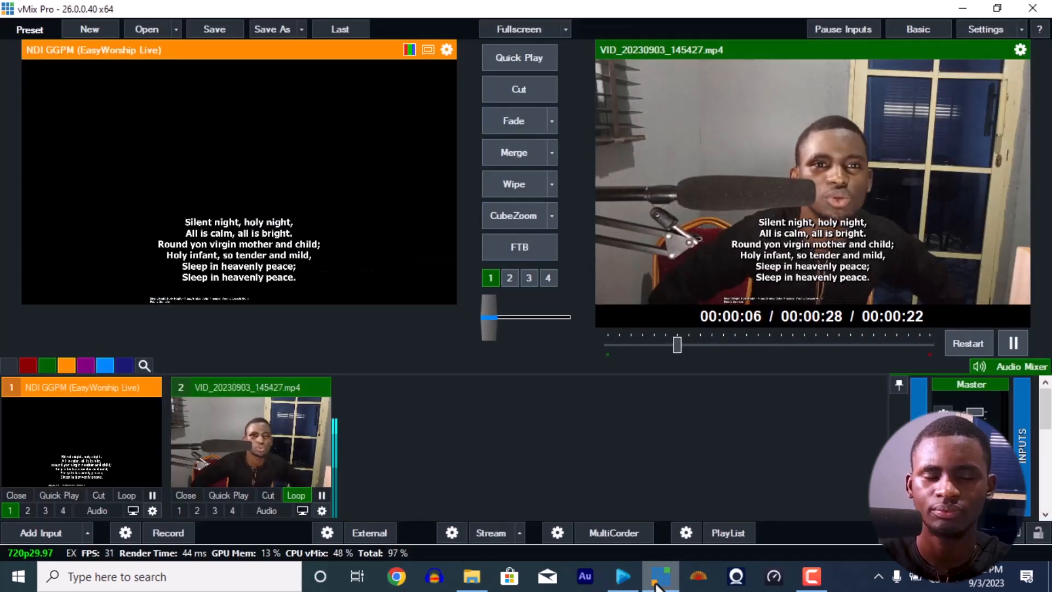